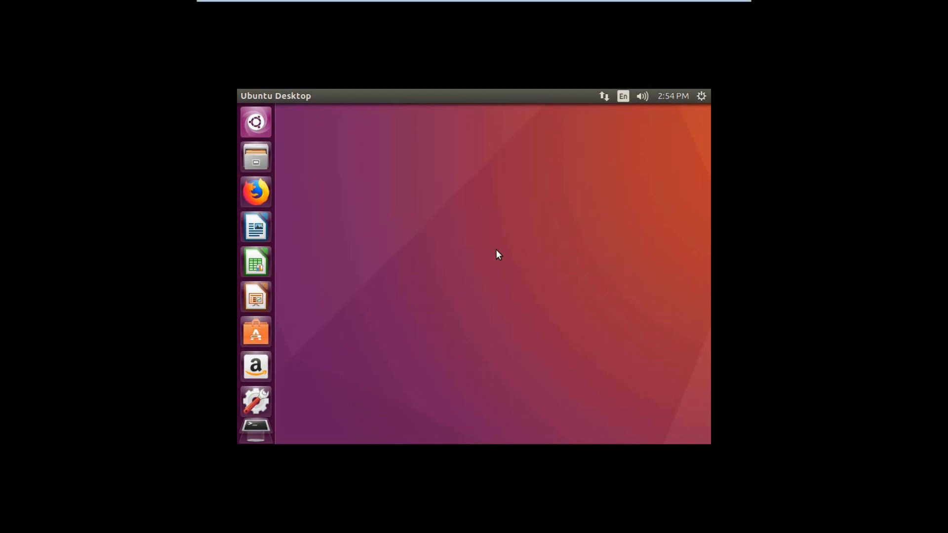
mouse_move(493, 331)
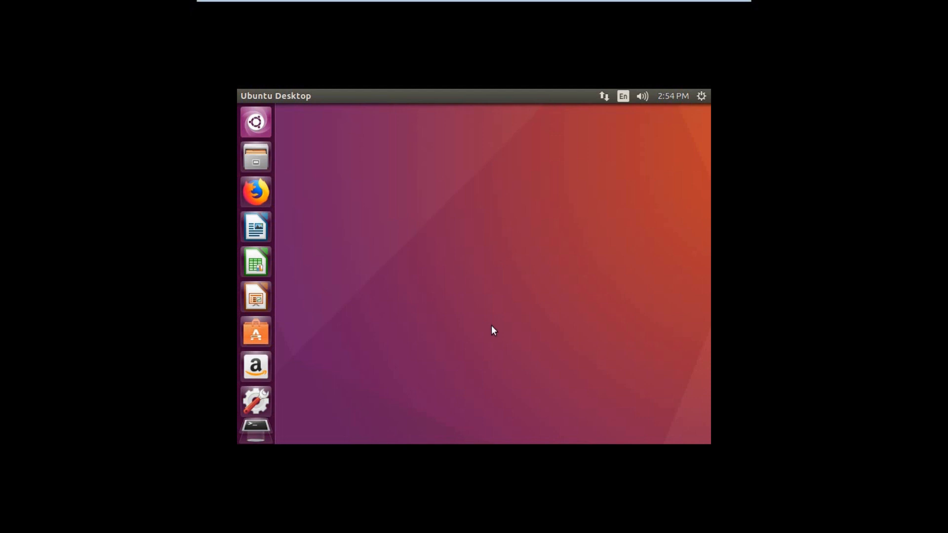
mouse_move(480, 304)
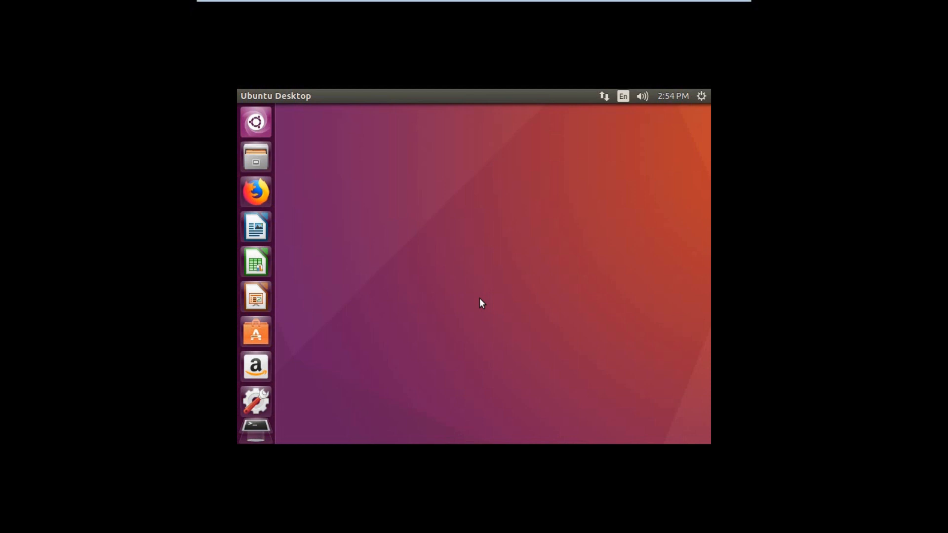
mouse_move(541, 450)
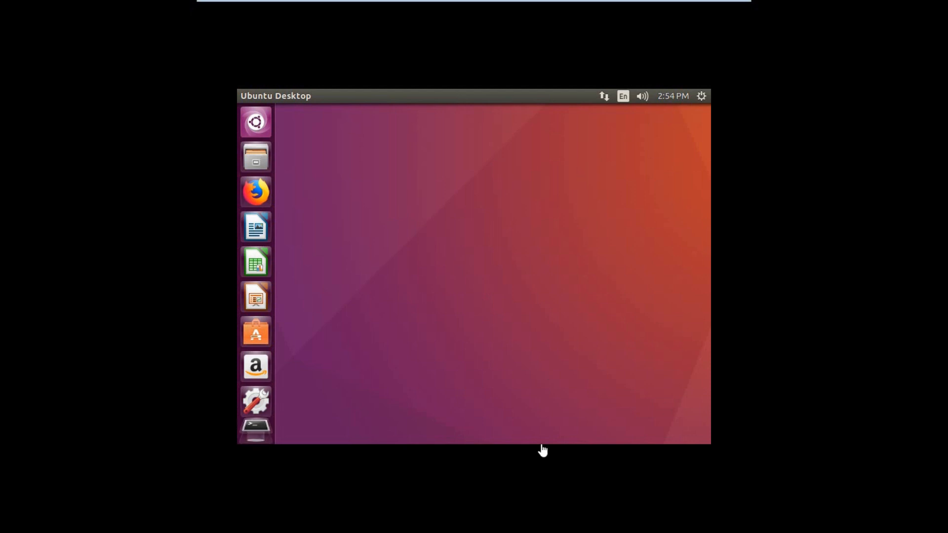
mouse_move(614, 288)
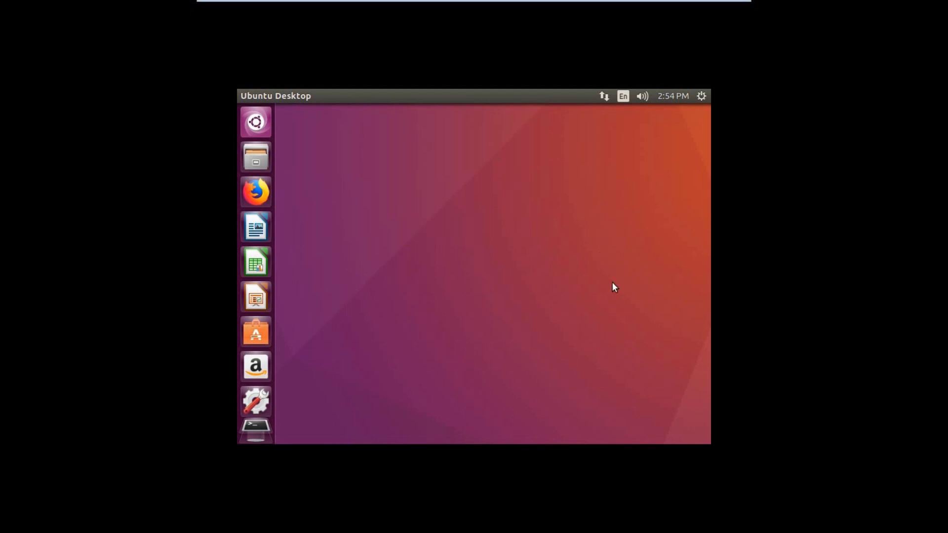
mouse_move(604, 203)
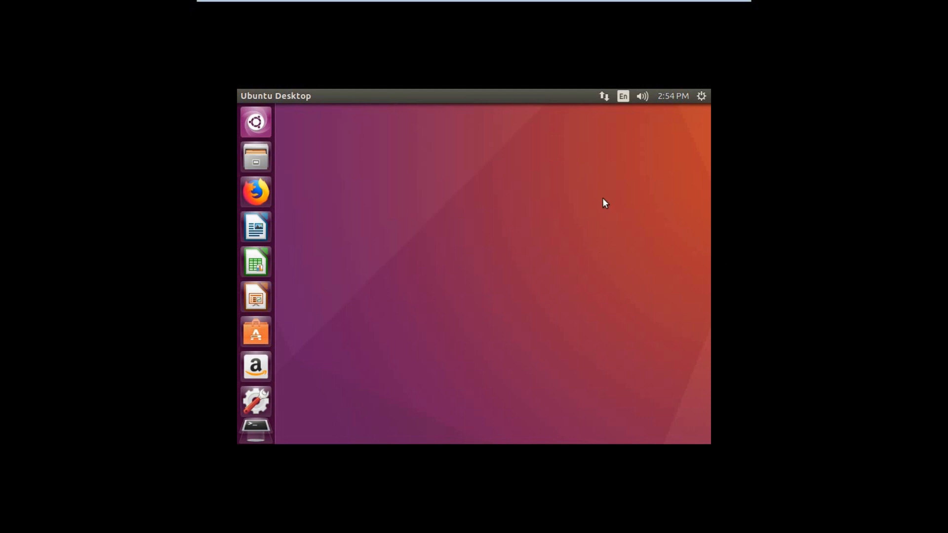
mouse_move(662, 163)
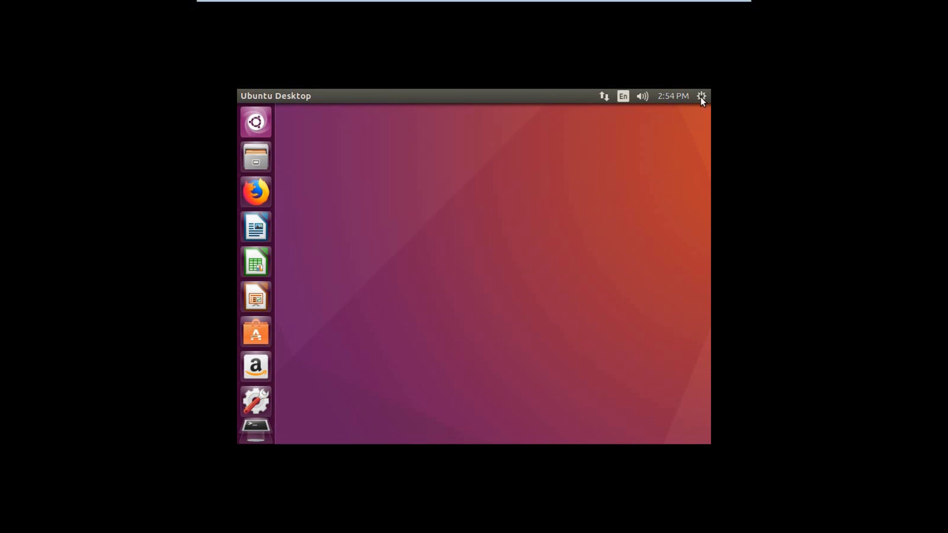
Review the Displays resolution list in System Settings (1440 x 900 offered, no 1920x1080) and close it
left_click(701, 96)
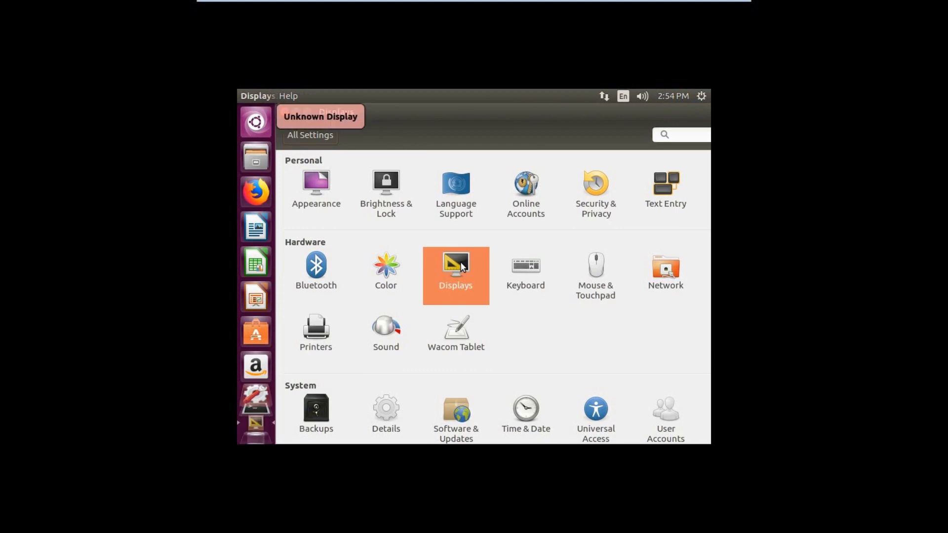
left_click(456, 267)
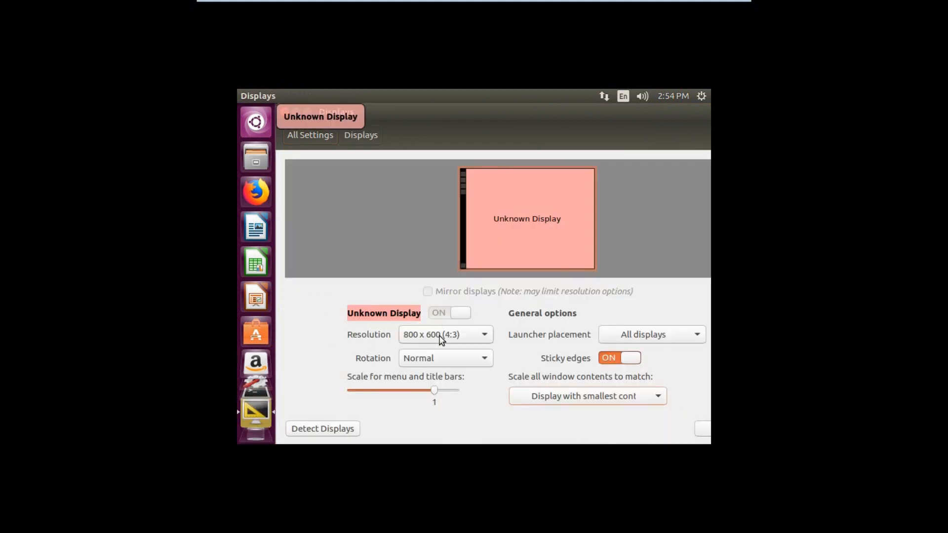
left_click(445, 334)
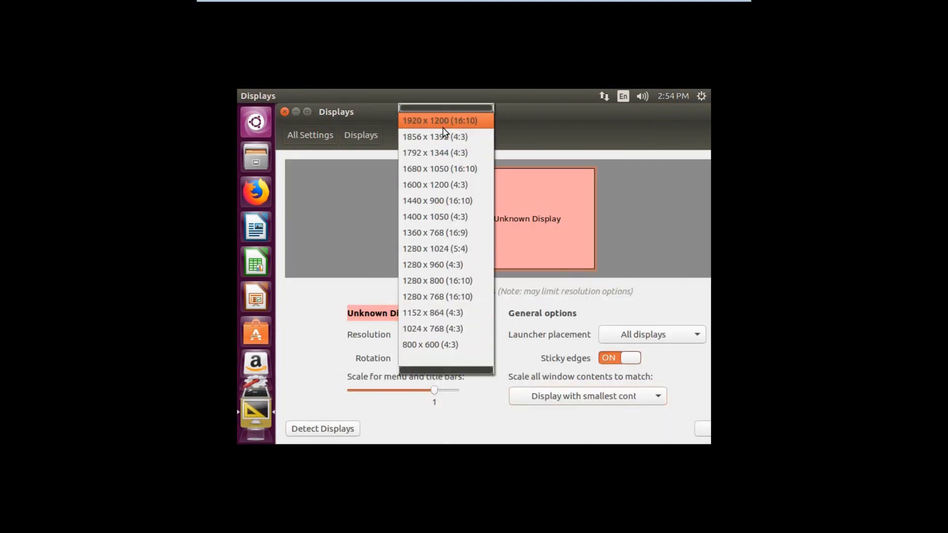
mouse_move(436, 200)
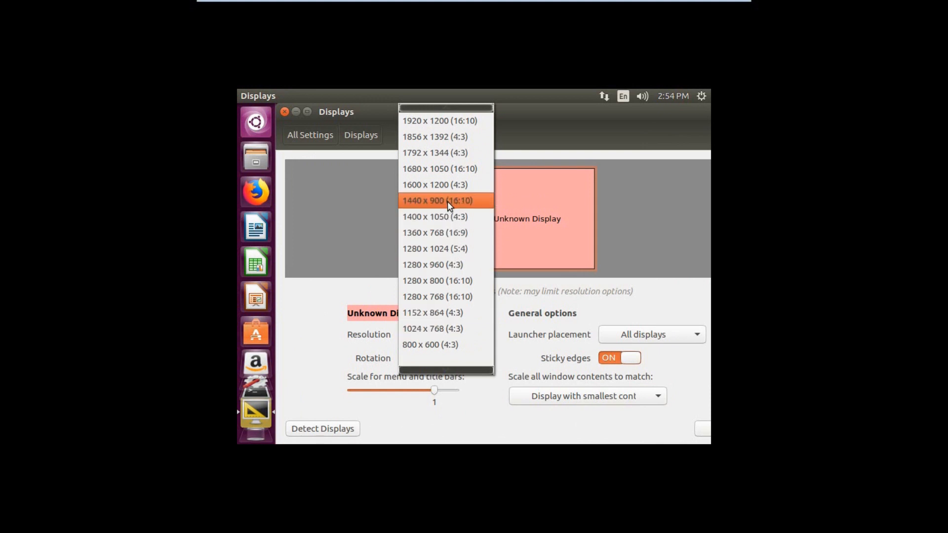
mouse_move(453, 204)
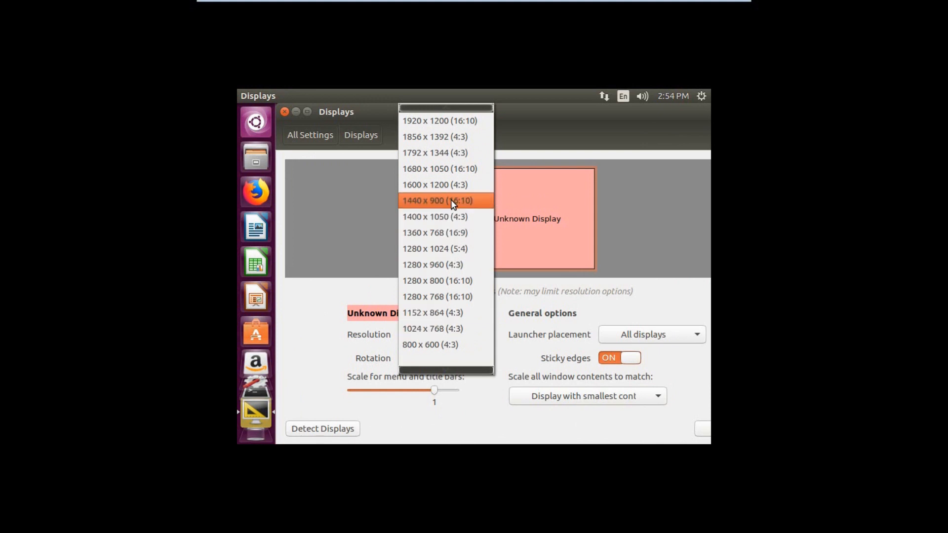
mouse_move(435, 216)
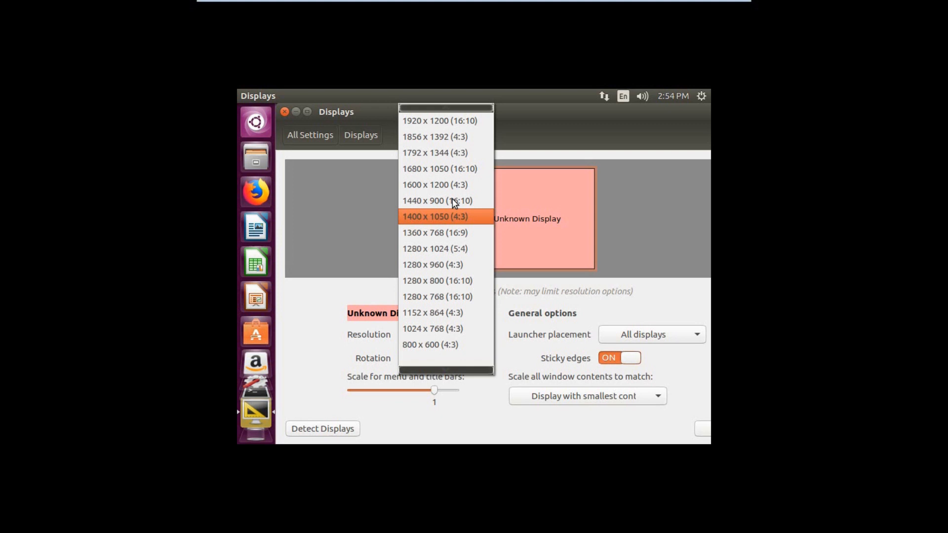
left_click(435, 200)
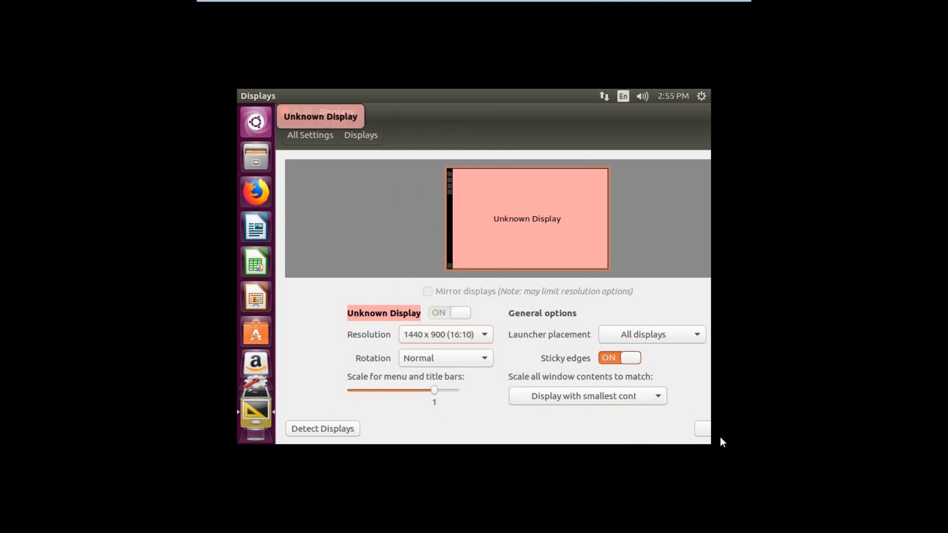
left_click(702, 429)
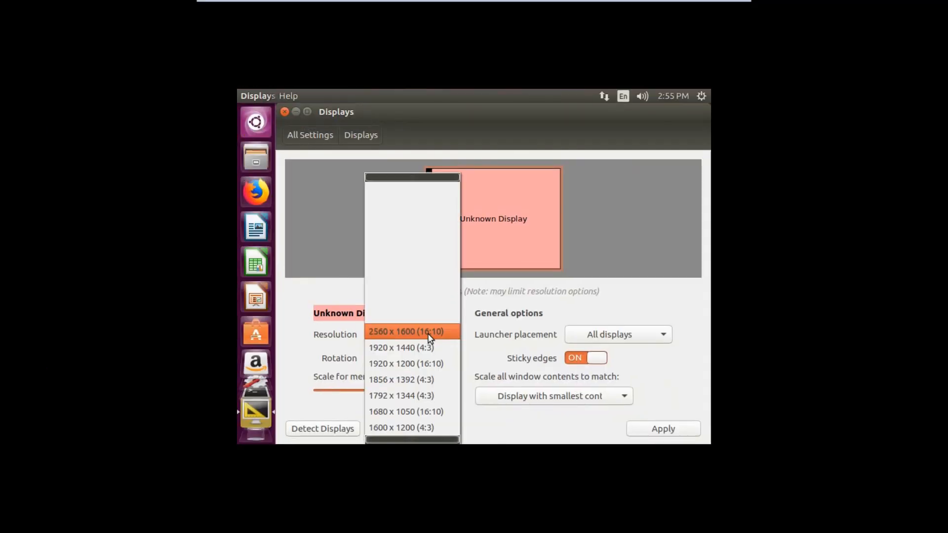
scroll("down", 3)
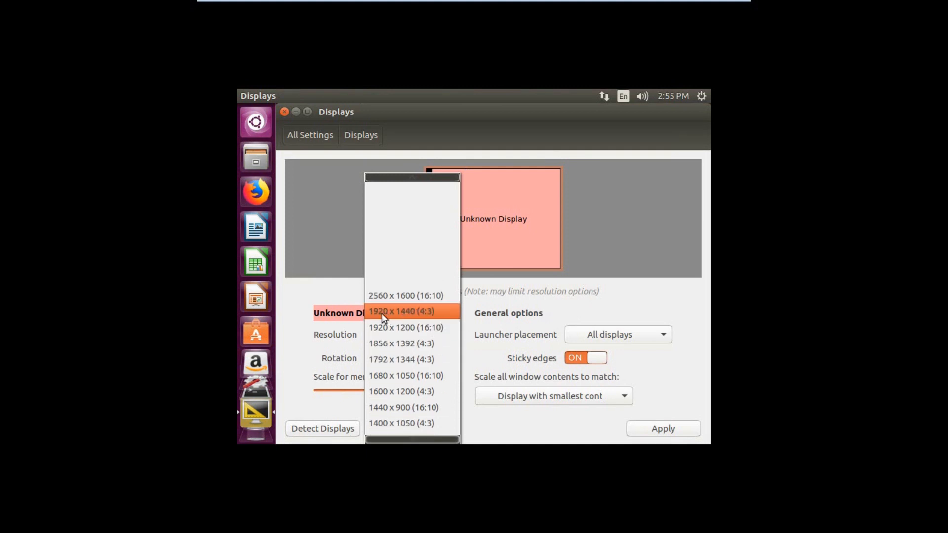
mouse_move(379, 327)
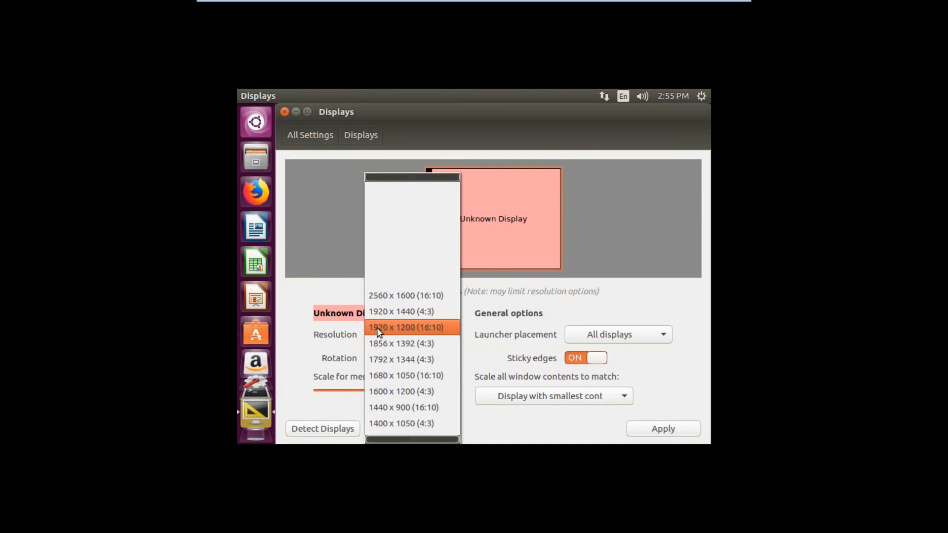
mouse_move(415, 327)
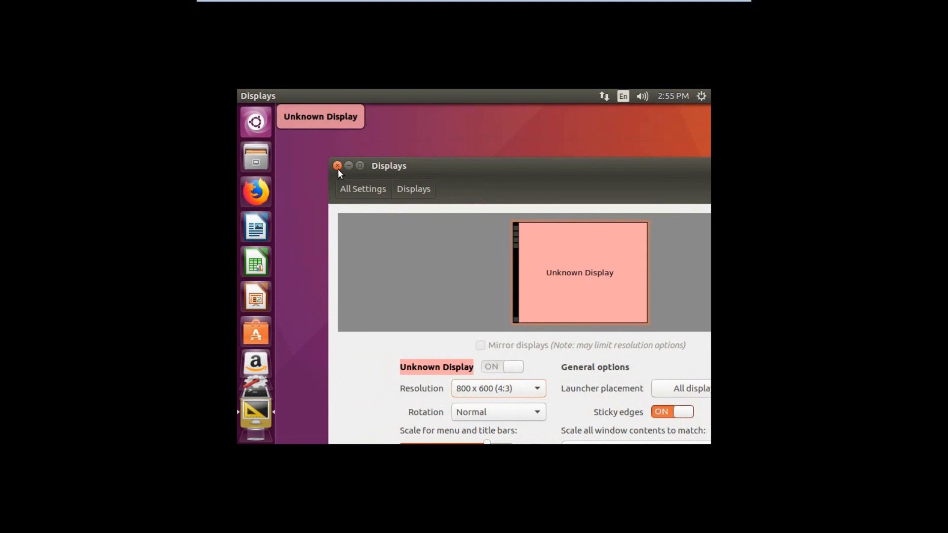
left_click(337, 166)
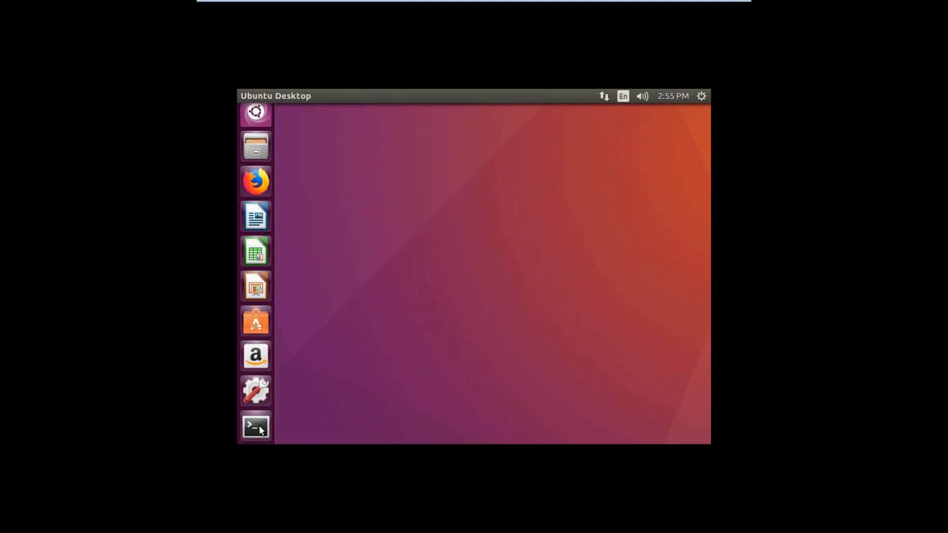
left_click(256, 426)
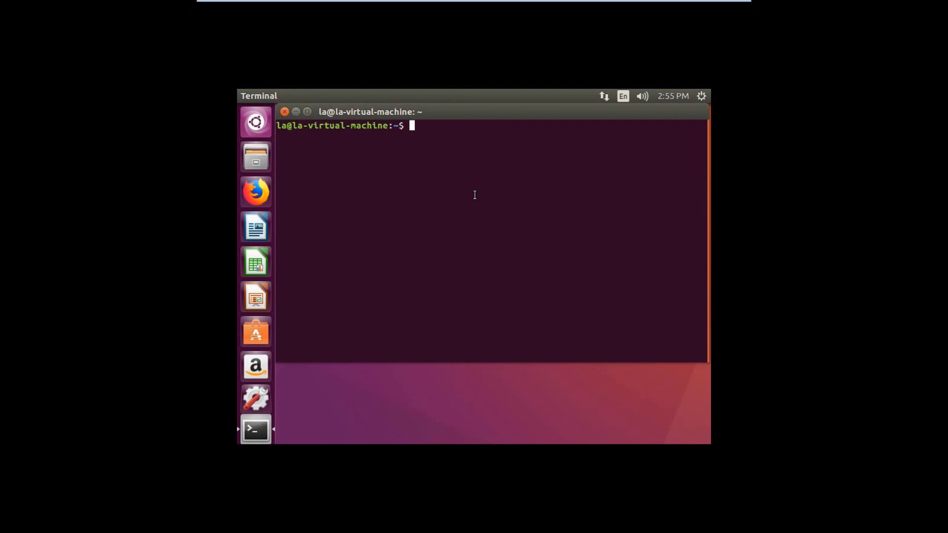
type("gtf")
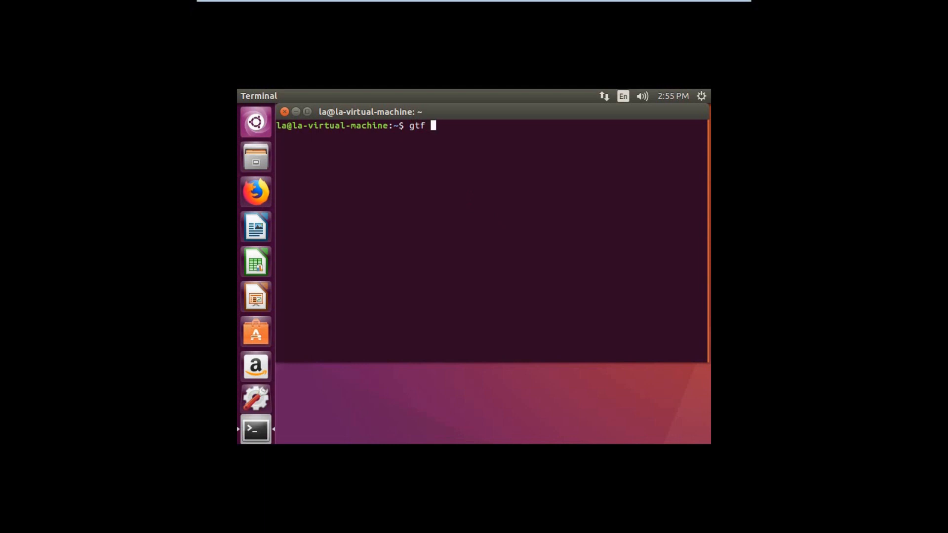
type("1")
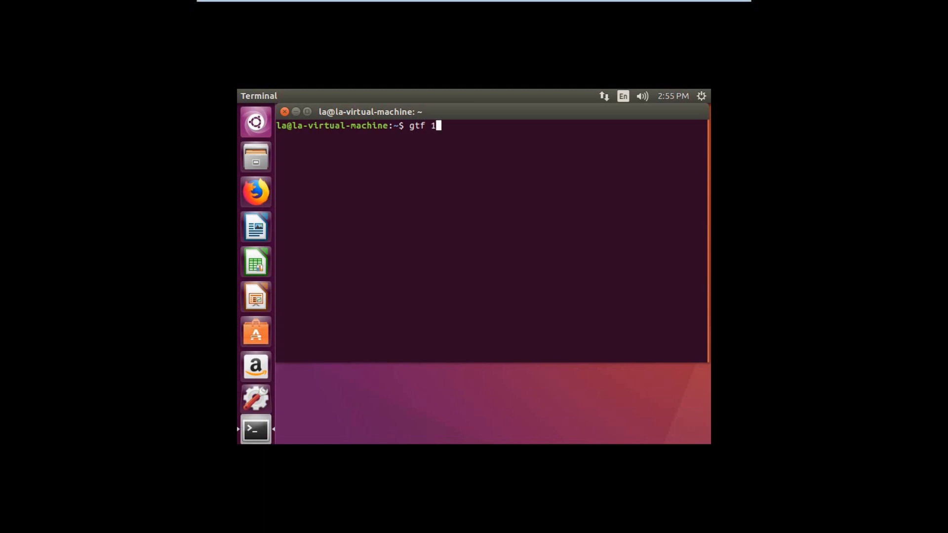
type("920")
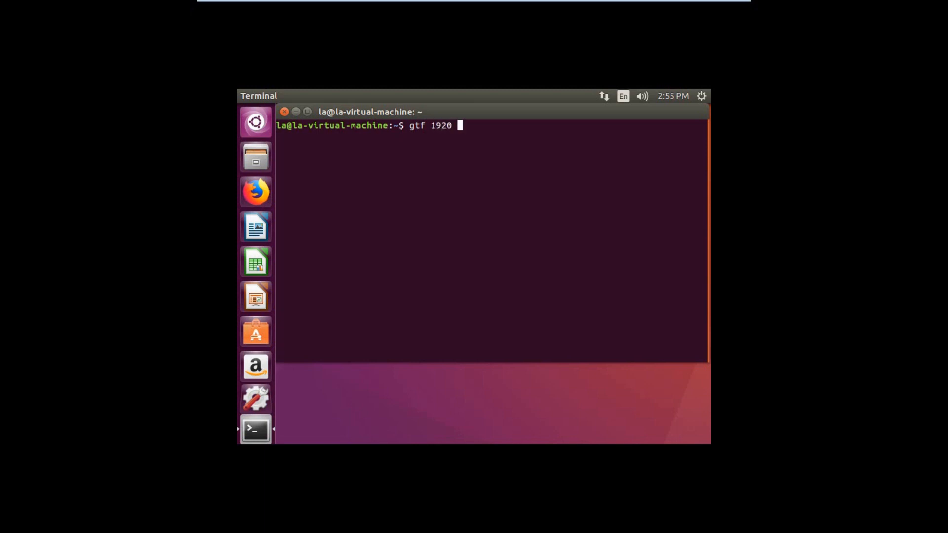
type("1080")
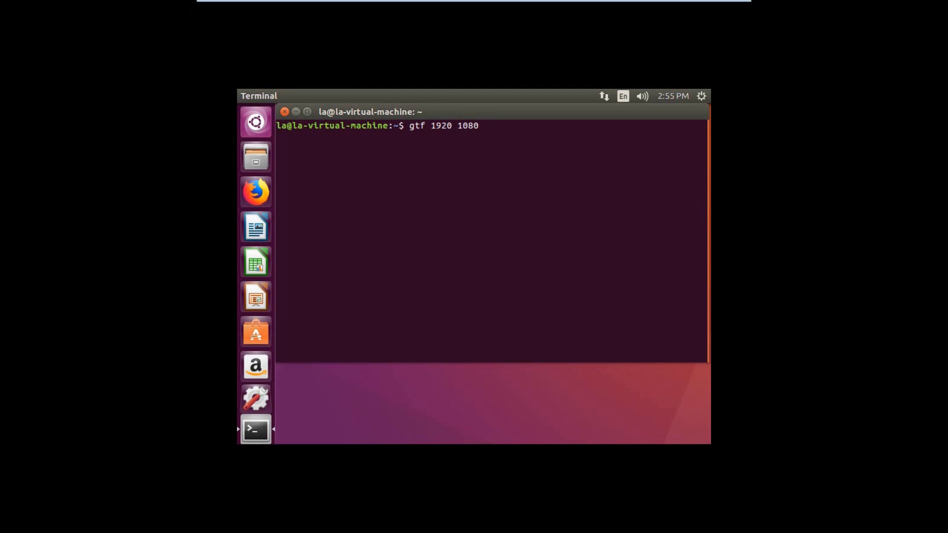
type("60")
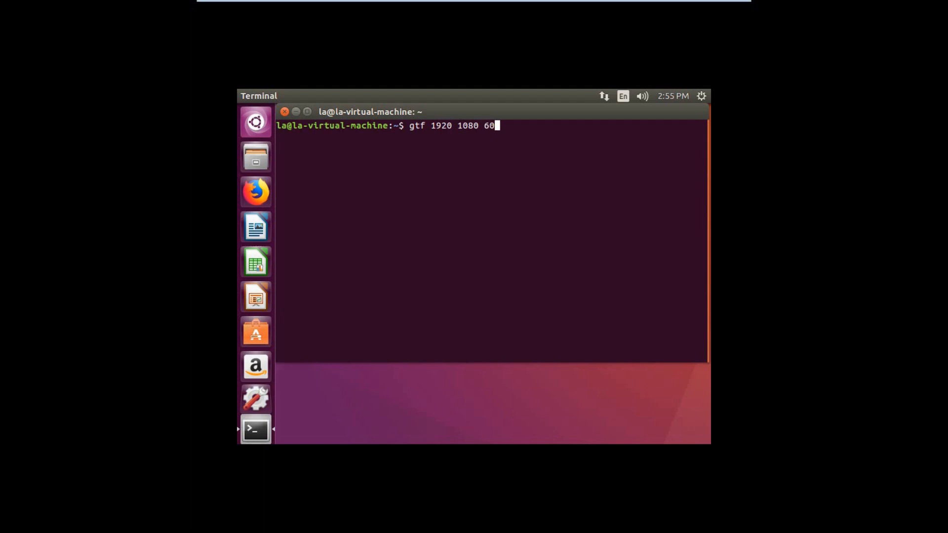
key("Return")
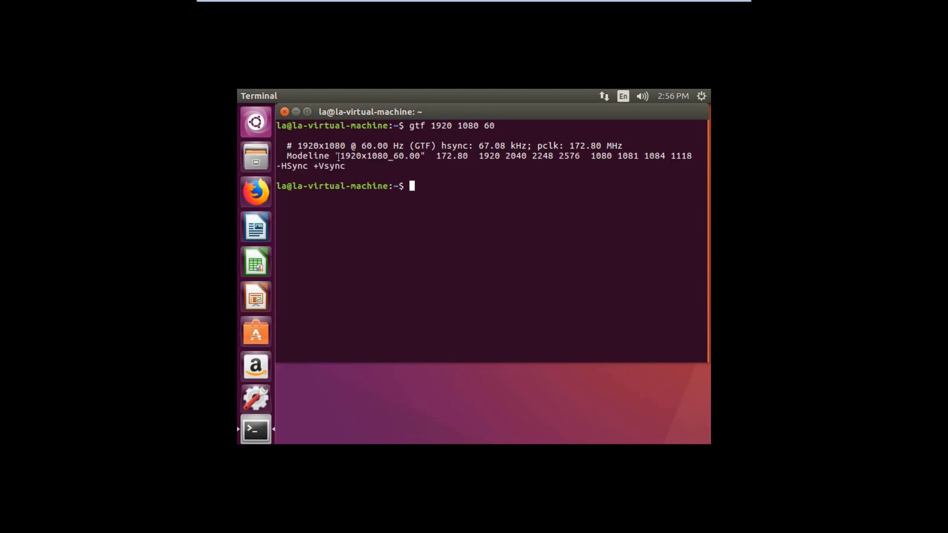
Copy the 1920x1080_60.00 modeline values from the gtf output
left_click_drag(337, 155, 348, 166)
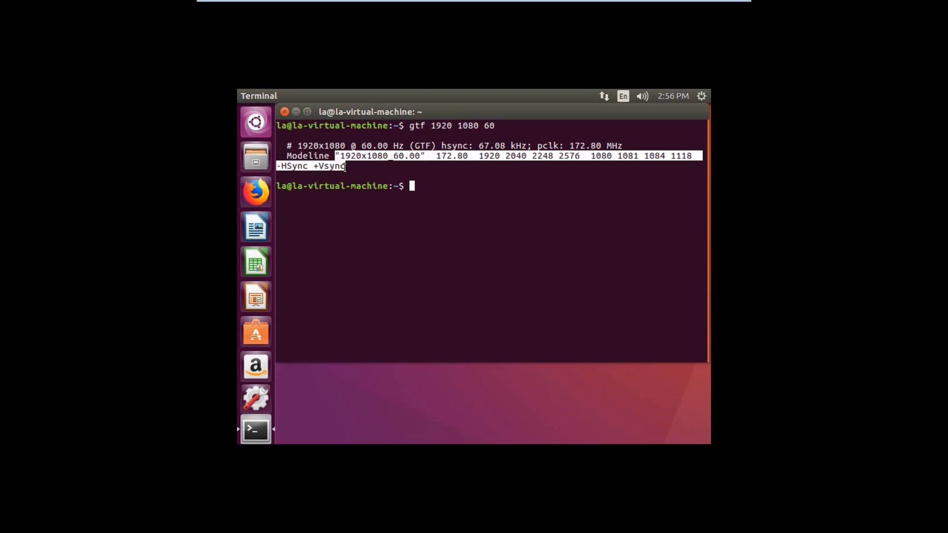
right_click(345, 170)
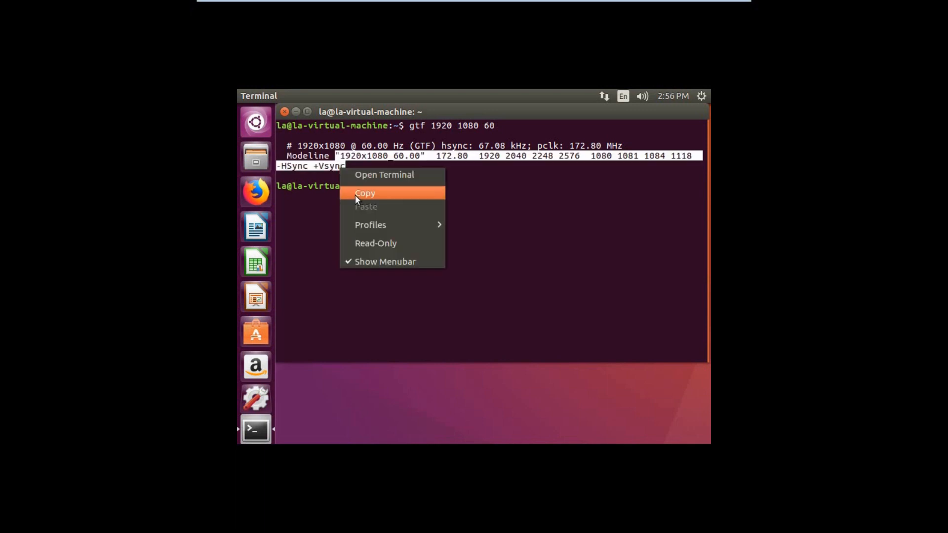
left_click(366, 193)
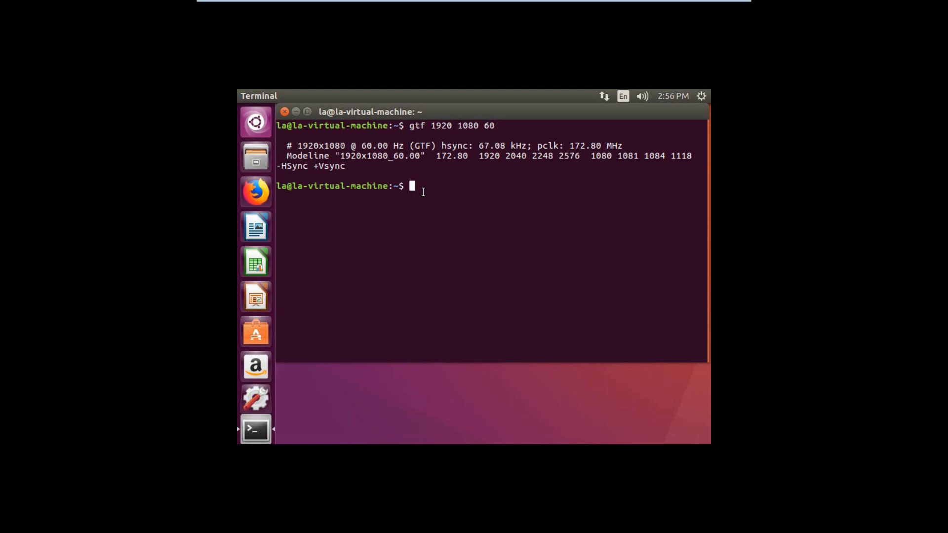
List the display outputs with xrandr and pick out the Virtual1 output name
type("xra")
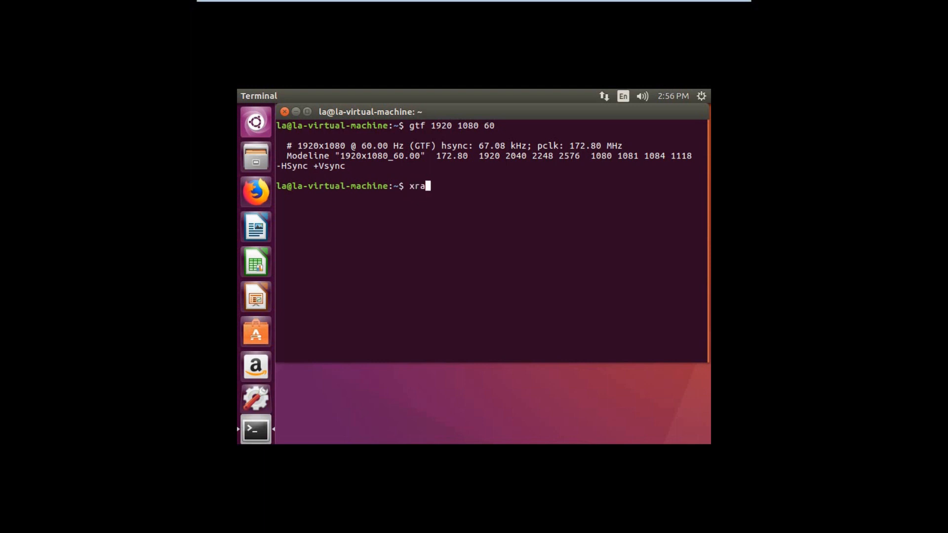
type("ndr")
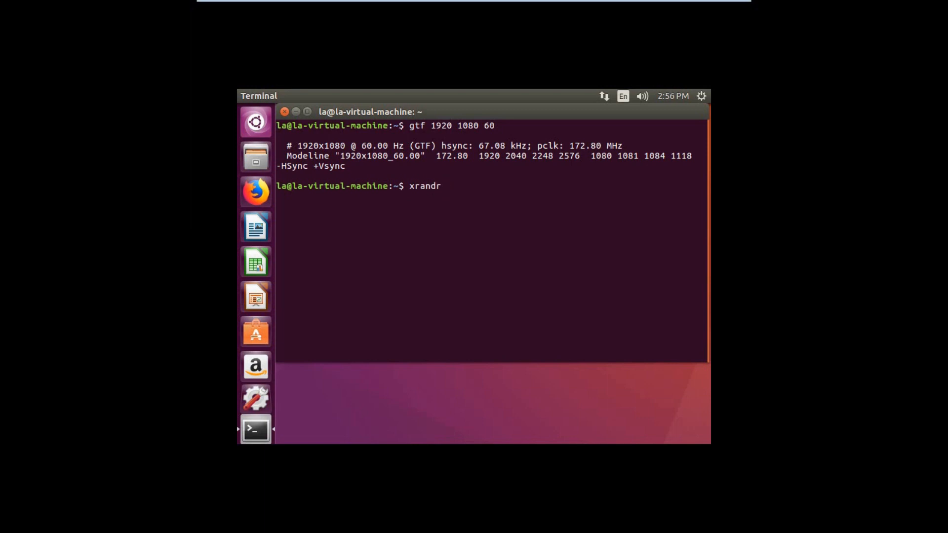
key("Return")
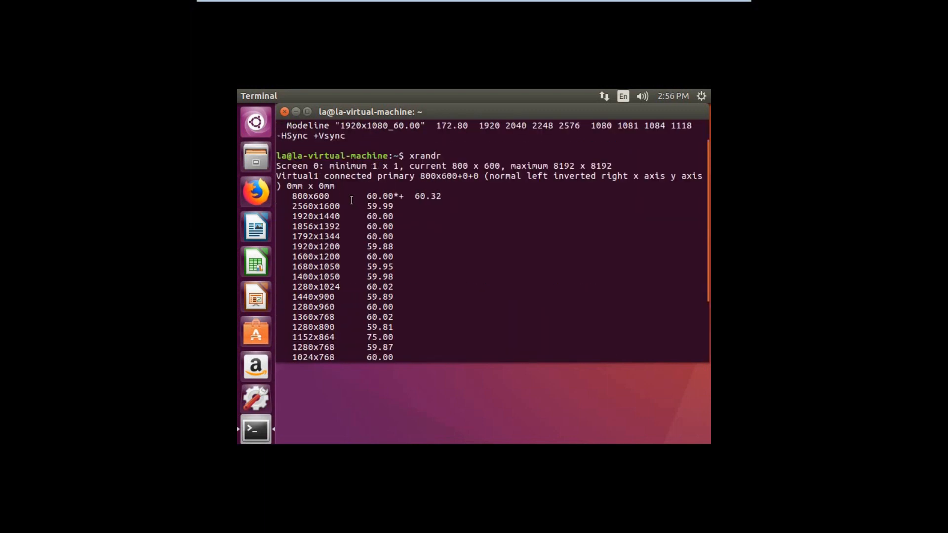
mouse_move(340, 196)
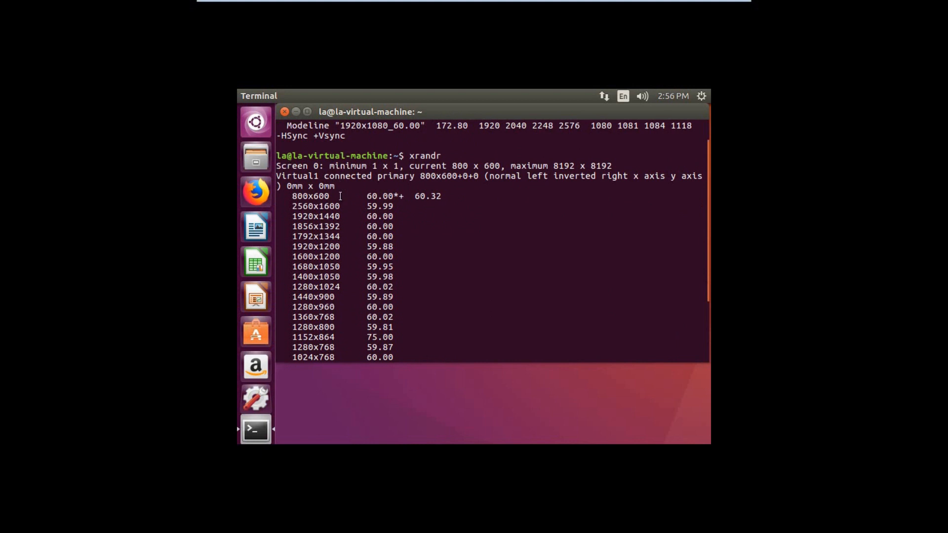
mouse_move(350, 199)
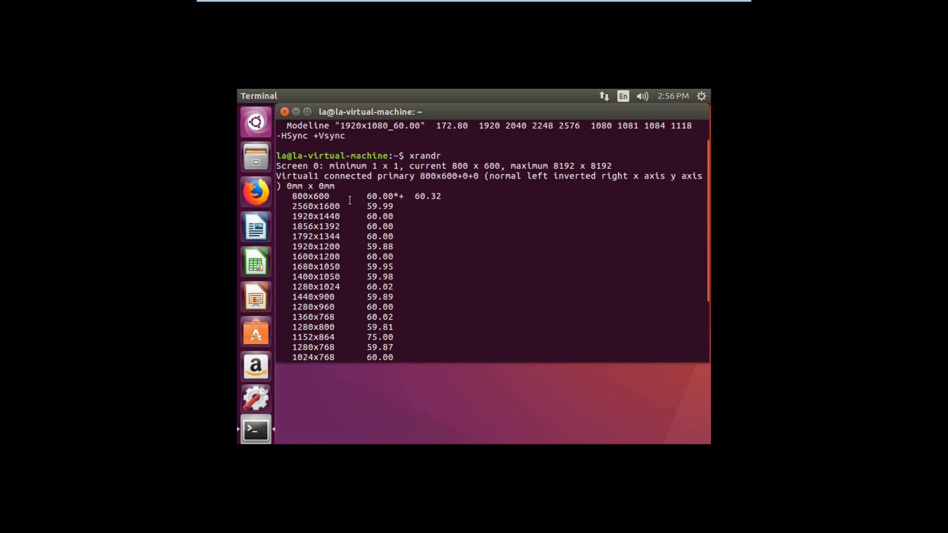
double_click(296, 165)
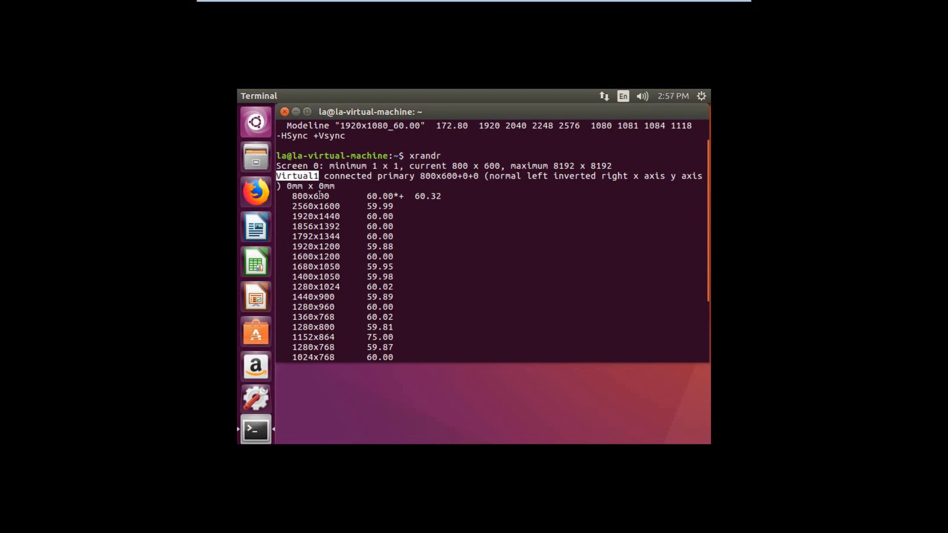
mouse_move(340, 204)
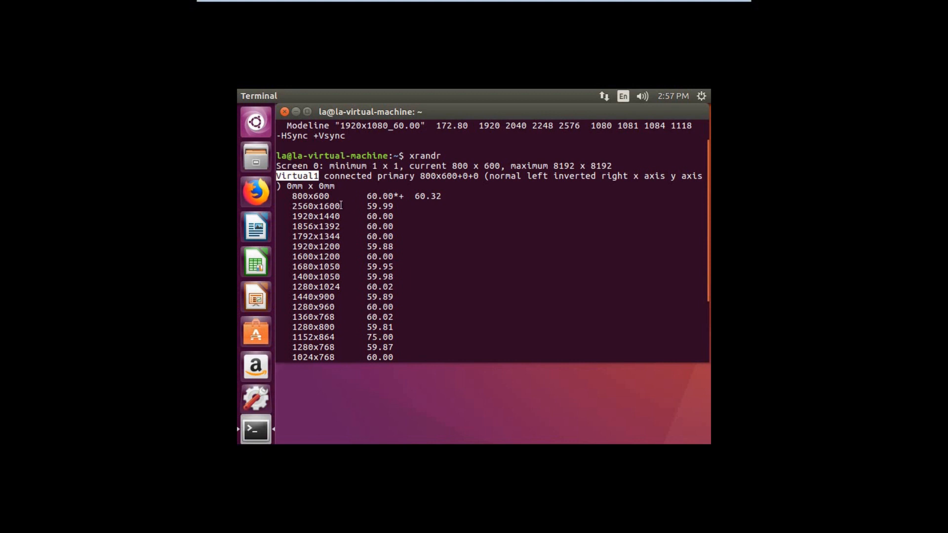
scroll("down", 3)
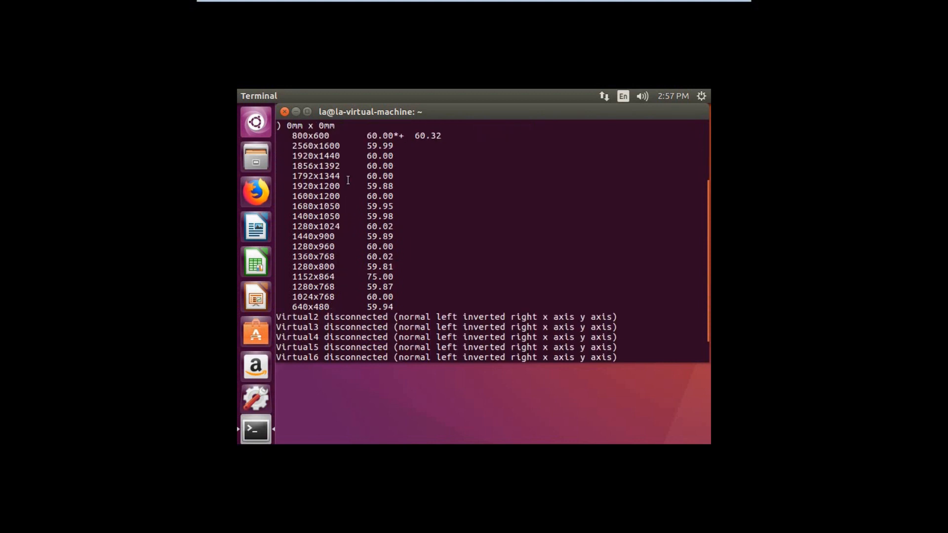
mouse_move(339, 236)
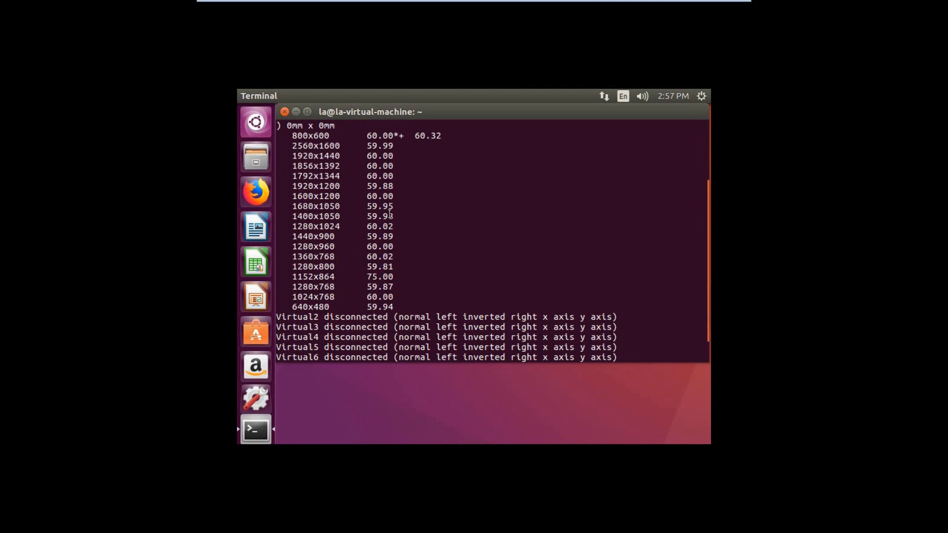
Run xrandr --newmode with the pasted 1920x1080_60.00 modeline
key("Return")
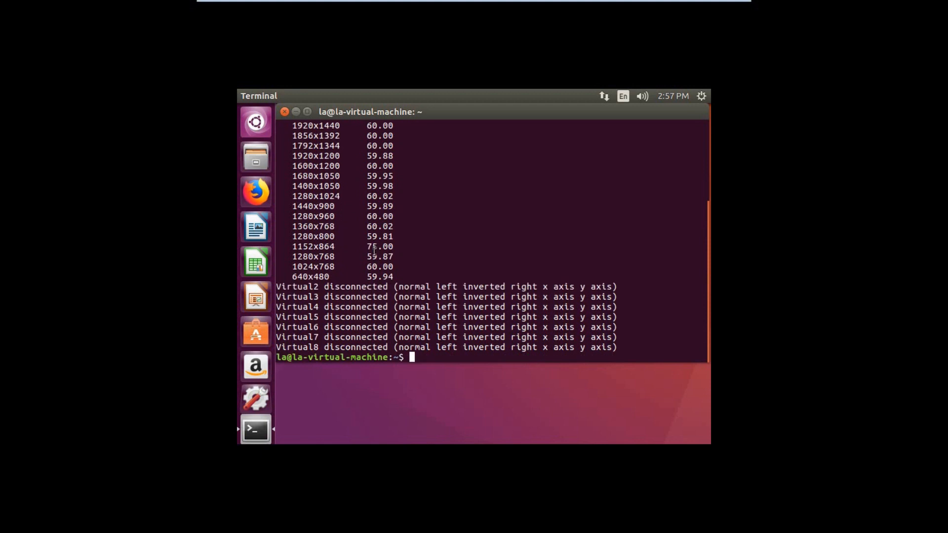
type("x")
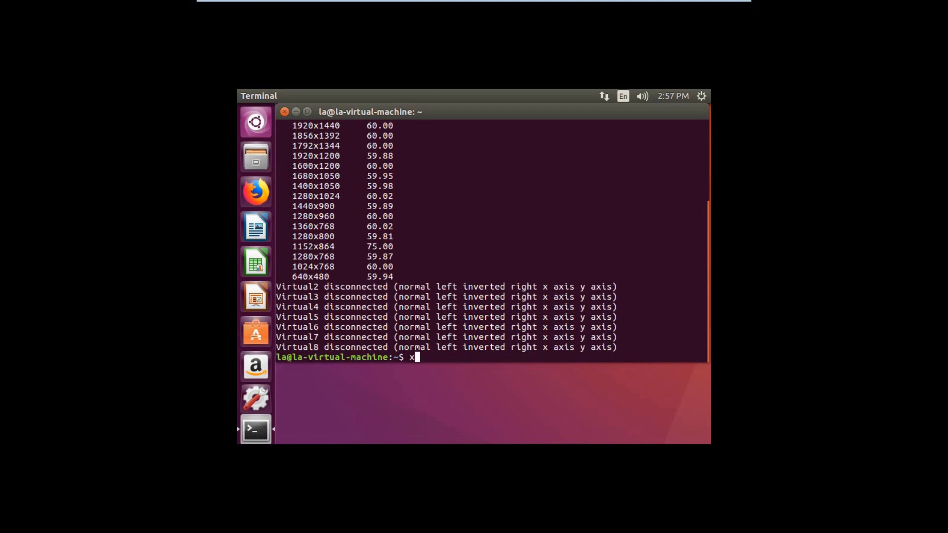
type("rand")
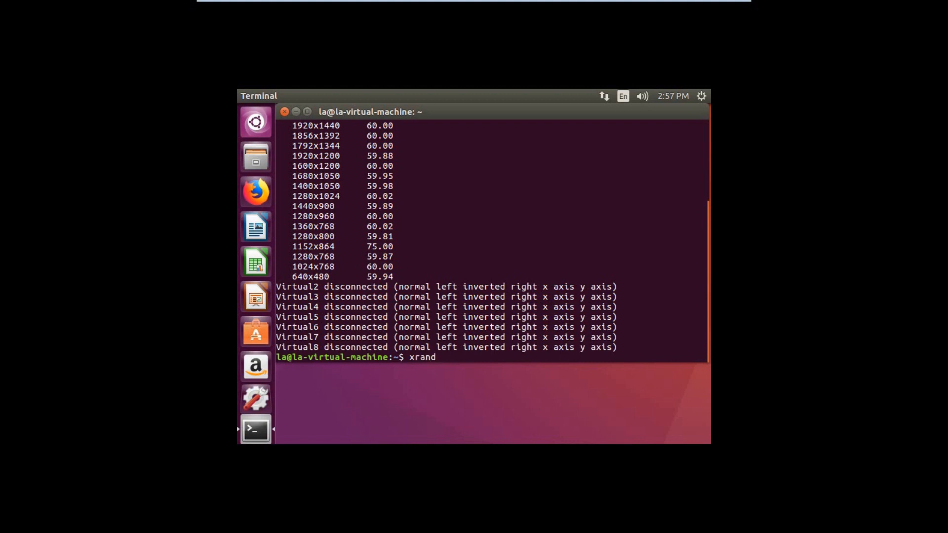
type("r")
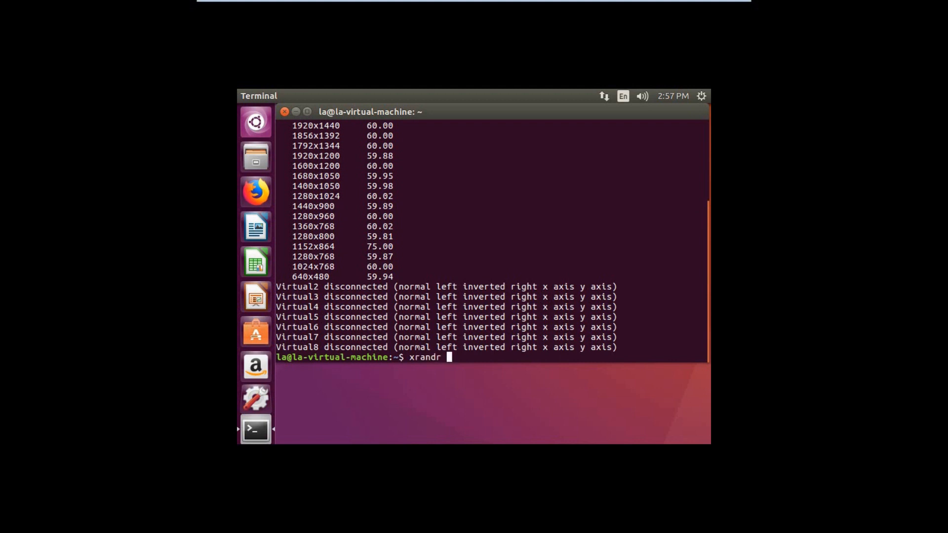
type("--newmode")
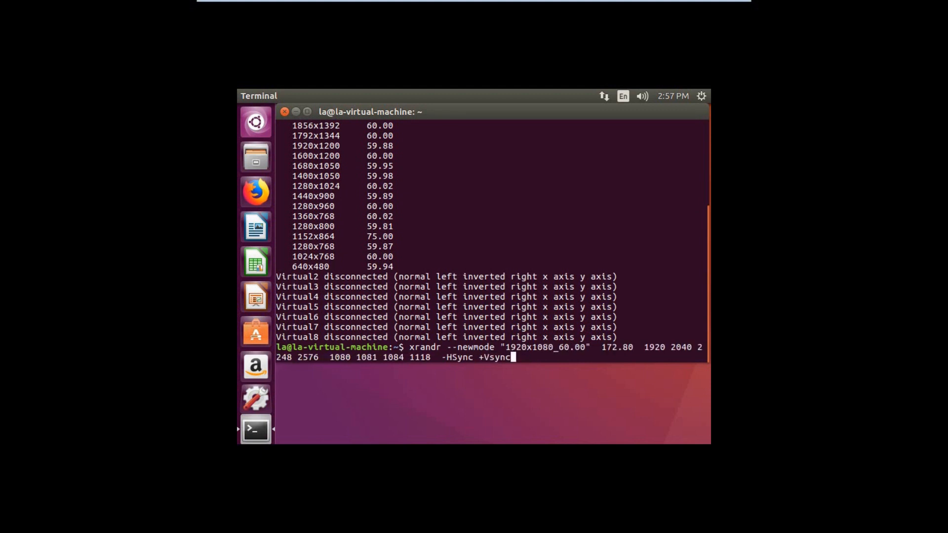
key("Return")
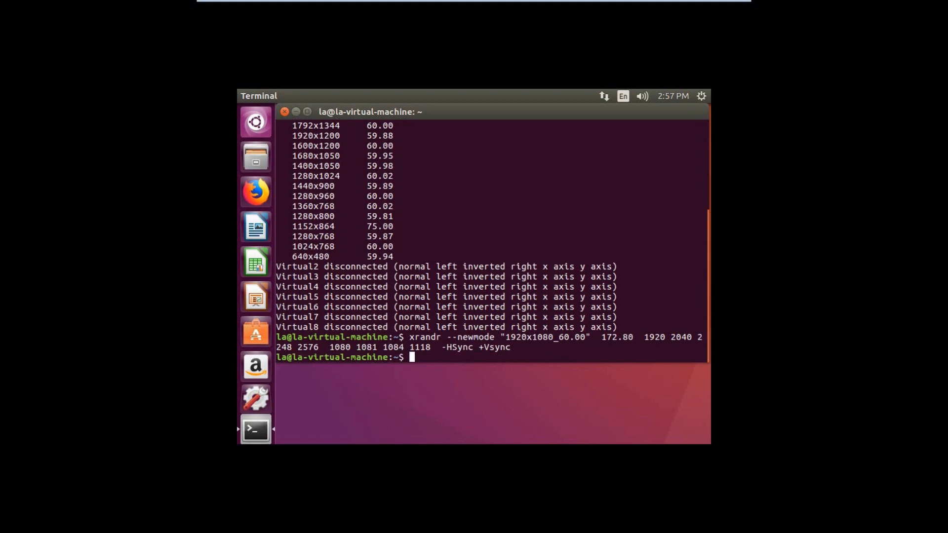
Start the xrandr --addmode Virtual1 command at the prompt
type("x")
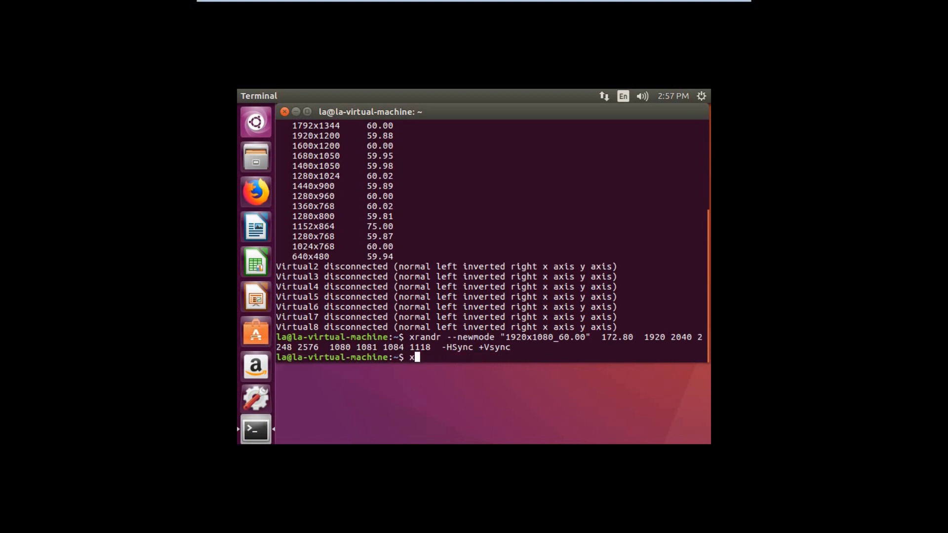
type("ran")
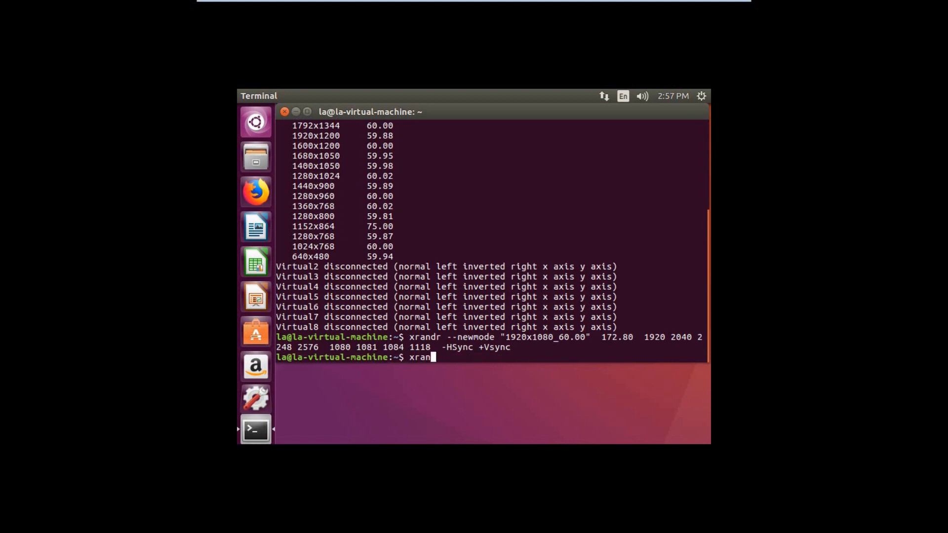
type("dr")
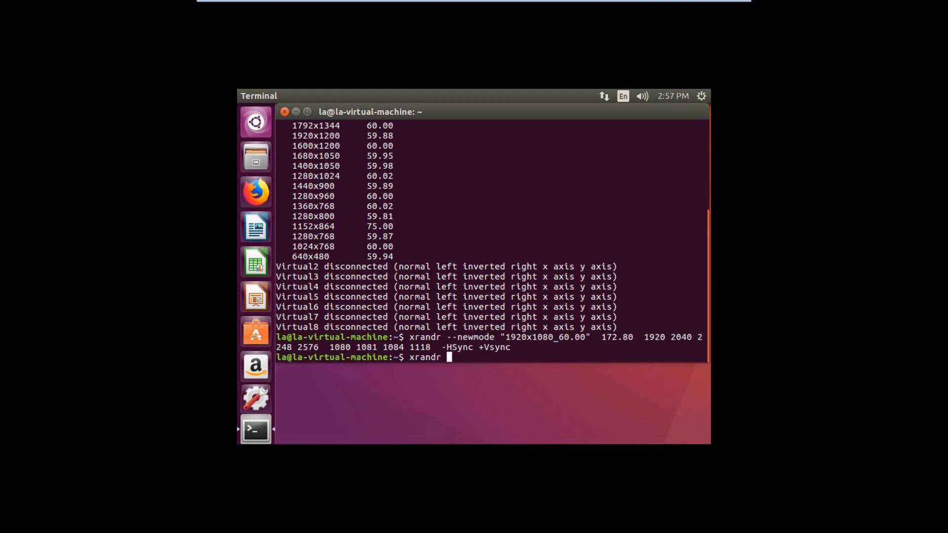
type("--")
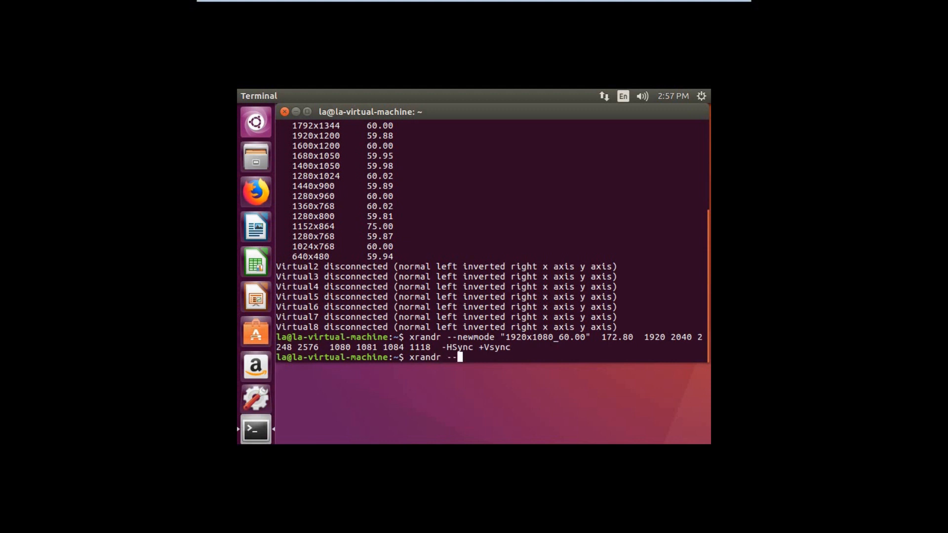
type("addmode")
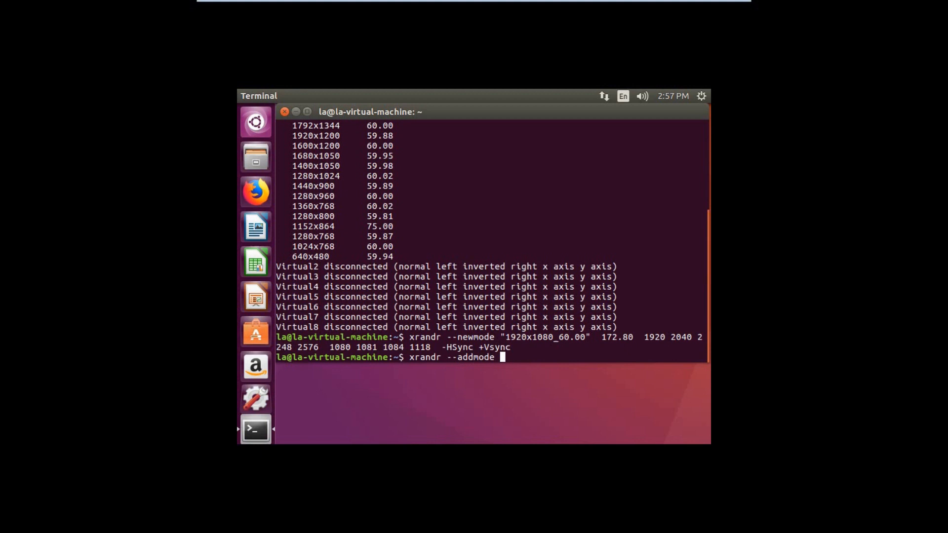
type("Virtual")
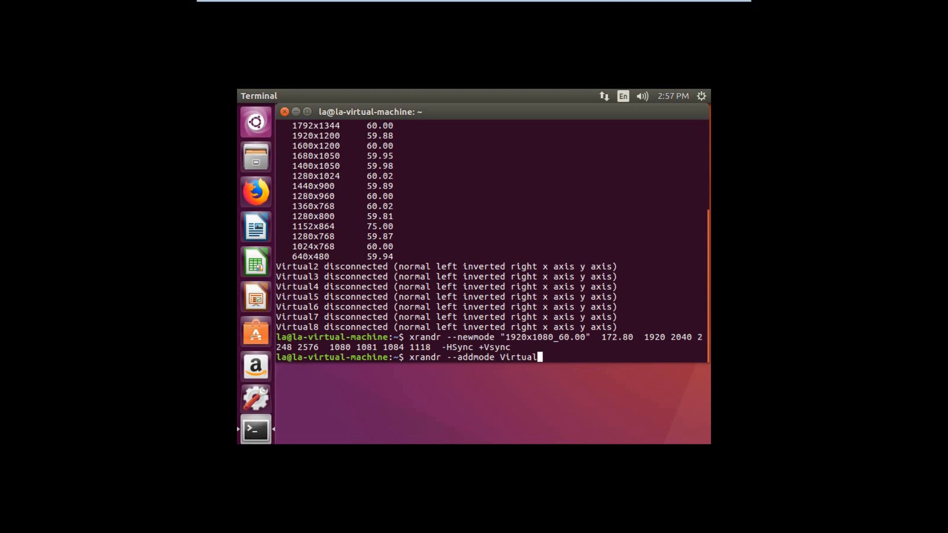
type("1")
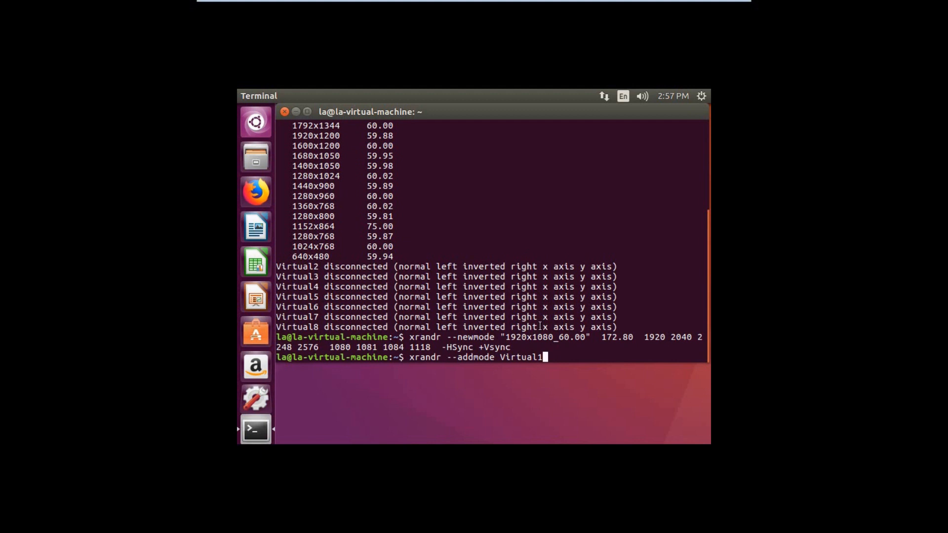
key("Return")
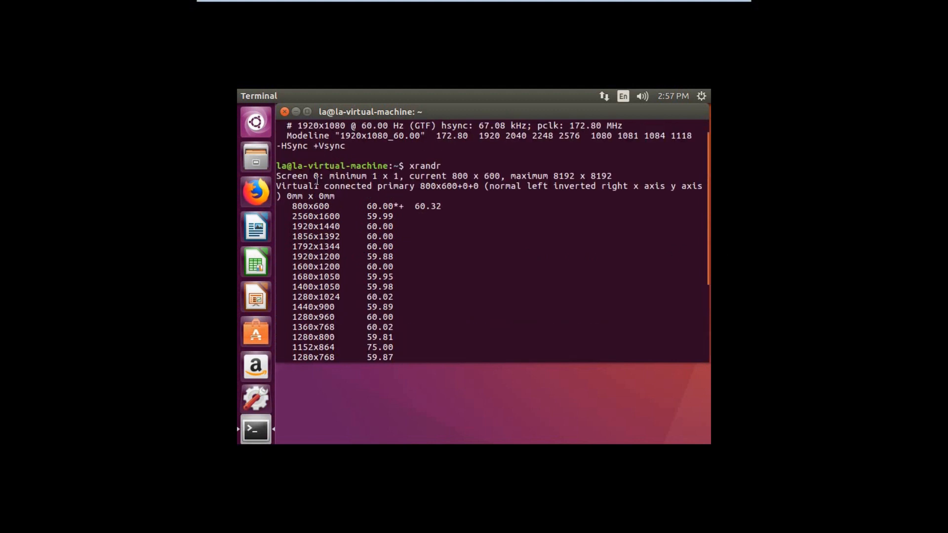
Complete it with the quoted mode name "1920x1080_60.00" trimmed from the gtf line and run it
double_click(297, 186)
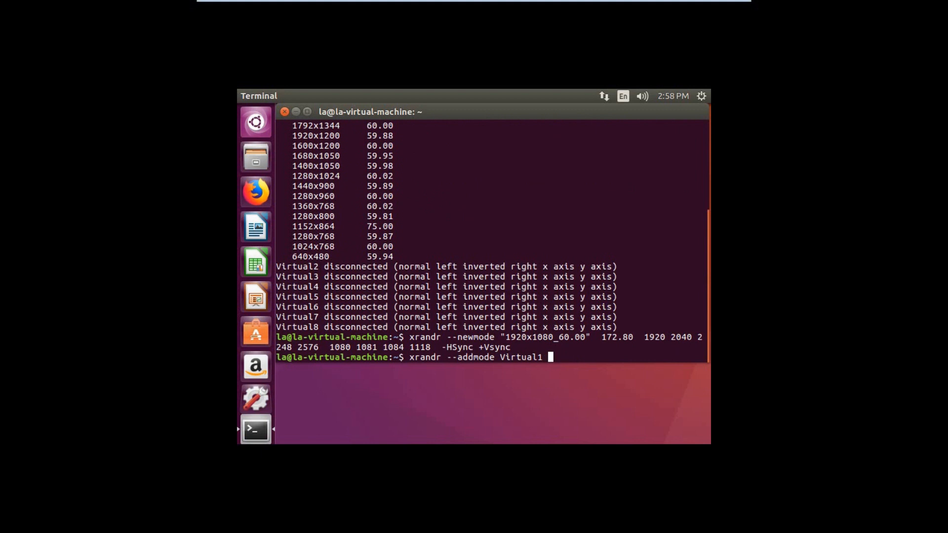
type("\"\"")
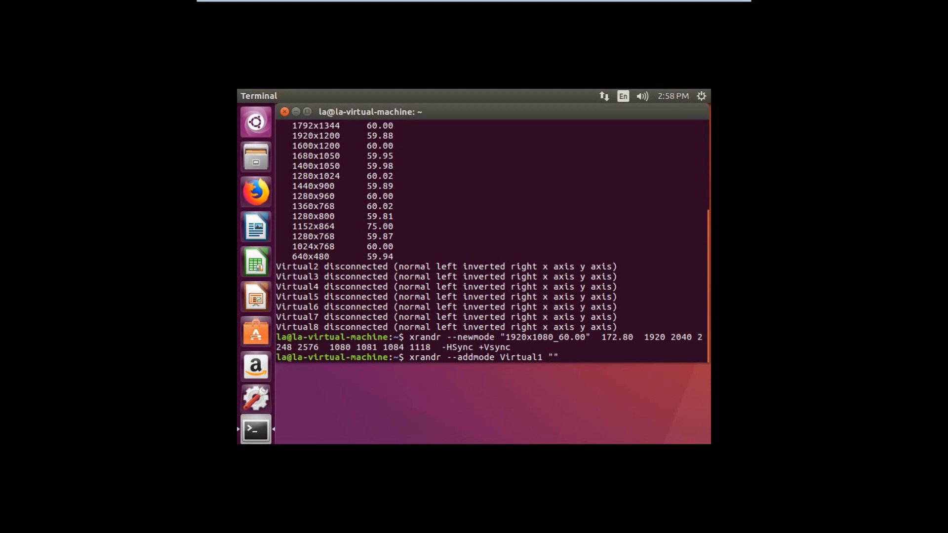
type("\"1920x1080_60.00\"  172.80  1920 2040 2248 2576  1080 1081 1084 1118  -HSync +Vsync")
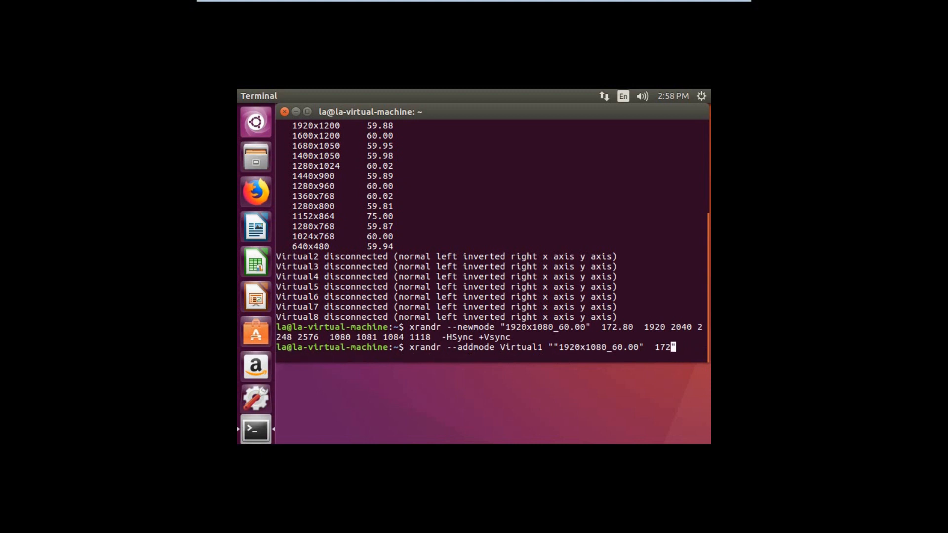
key("BackSpace")
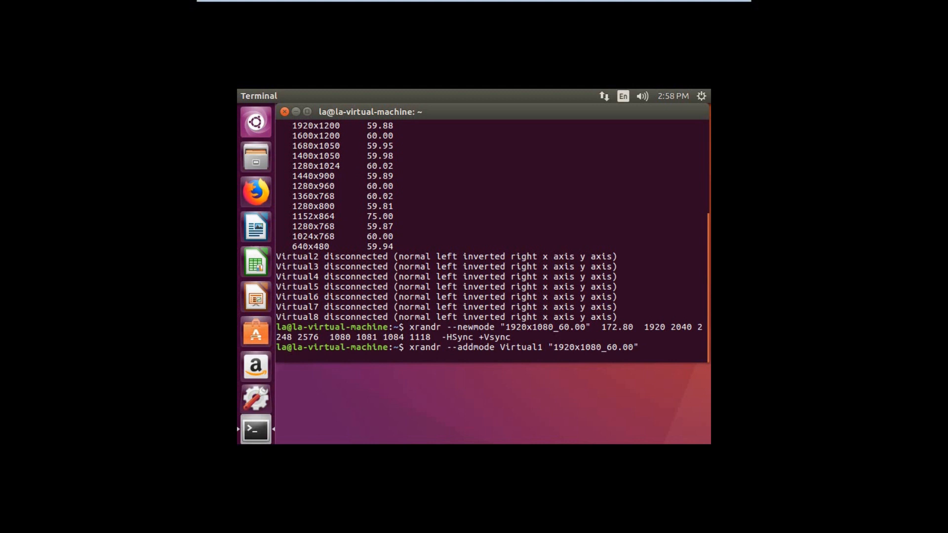
key("Return")
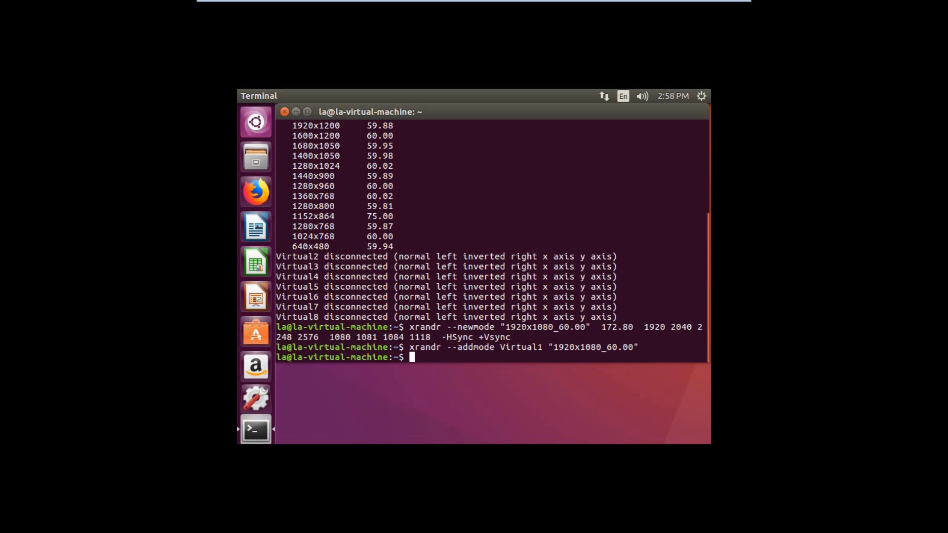
Run xrandr --output Virtual1 --mode "1920x1080_60.00" so the display switches to 1920x1080
type("xrandr --")
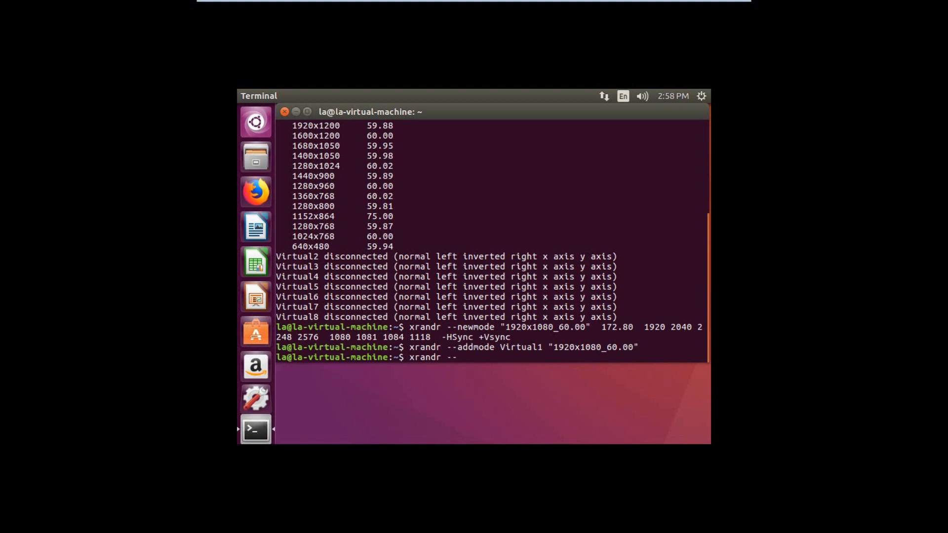
type("out")
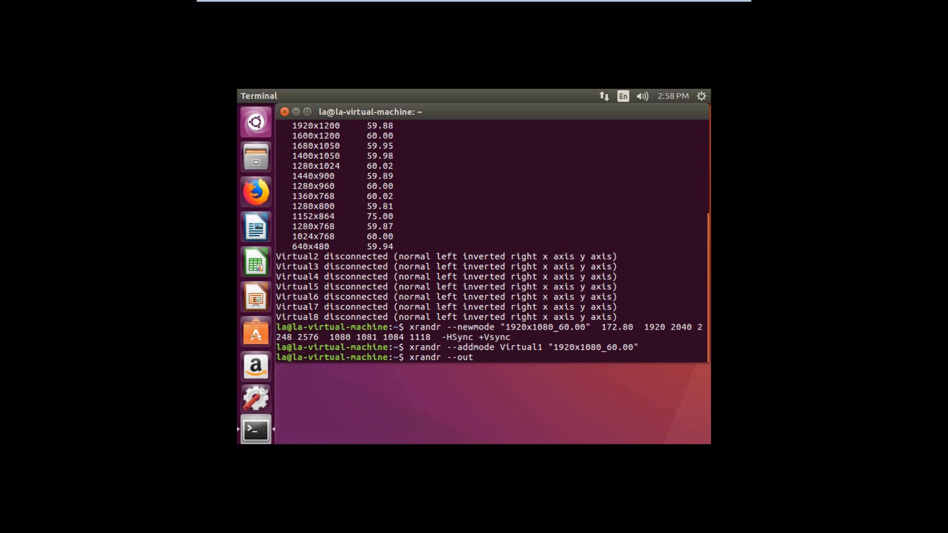
type("put")
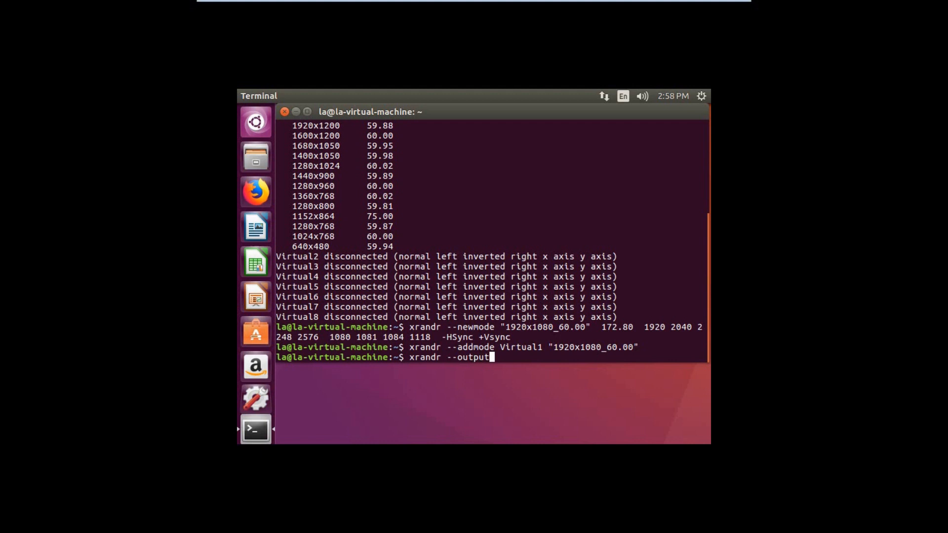
type("Virtual")
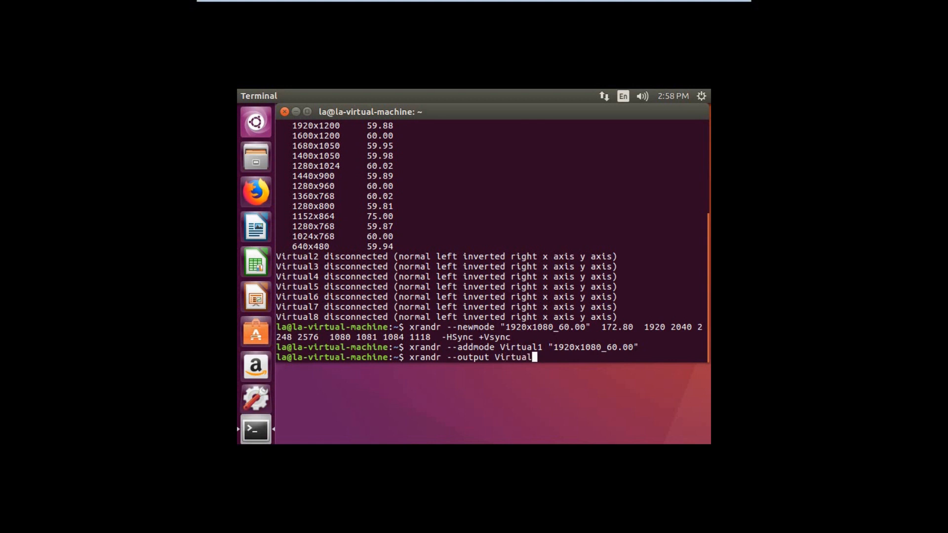
type("--")
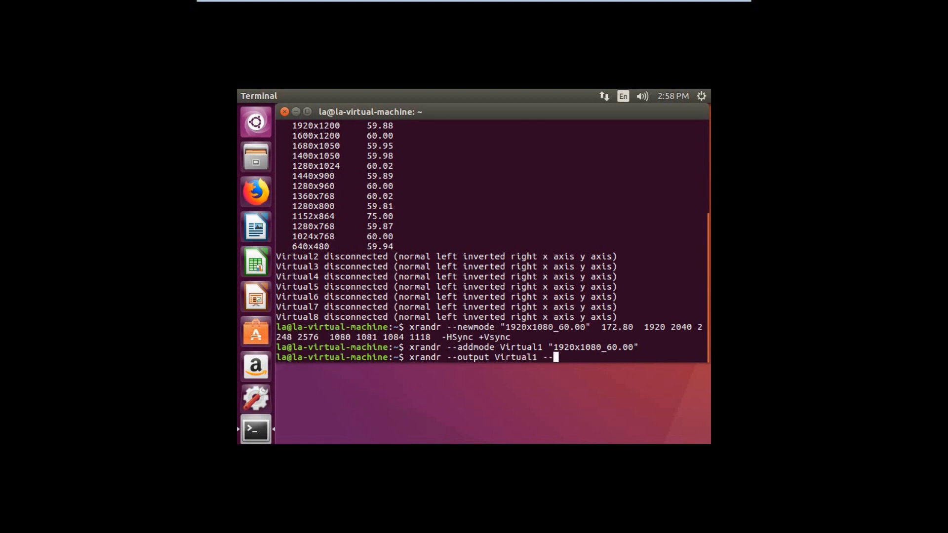
type("mode")
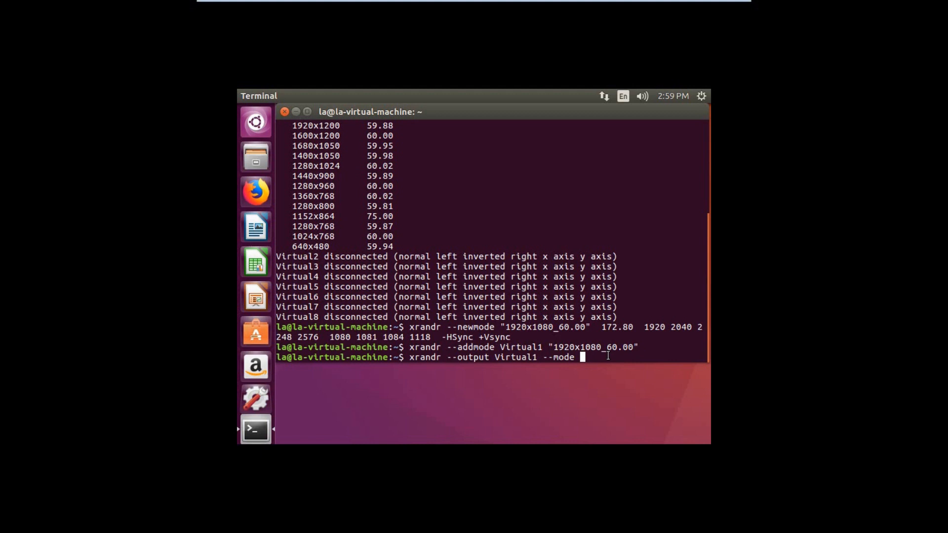
type("\"1920x1080_60.00\"")
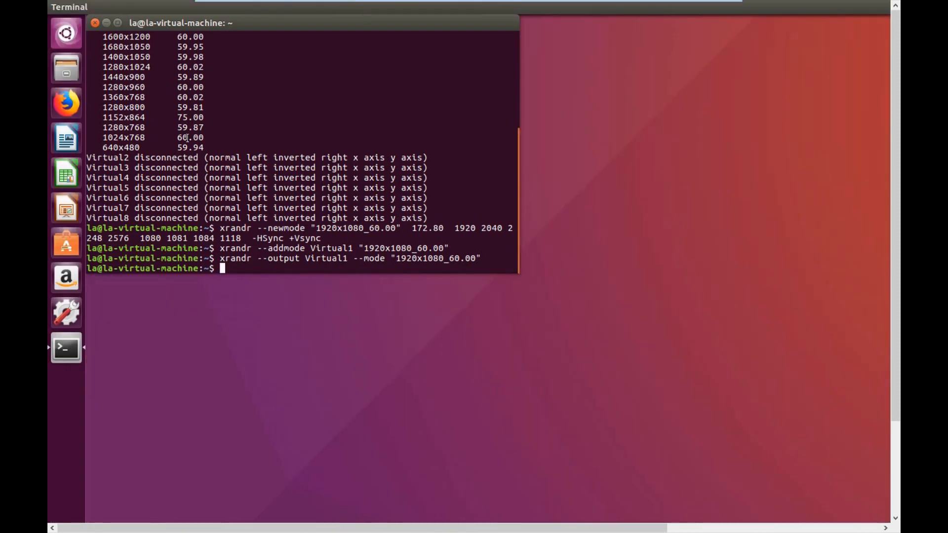
mouse_move(242, 290)
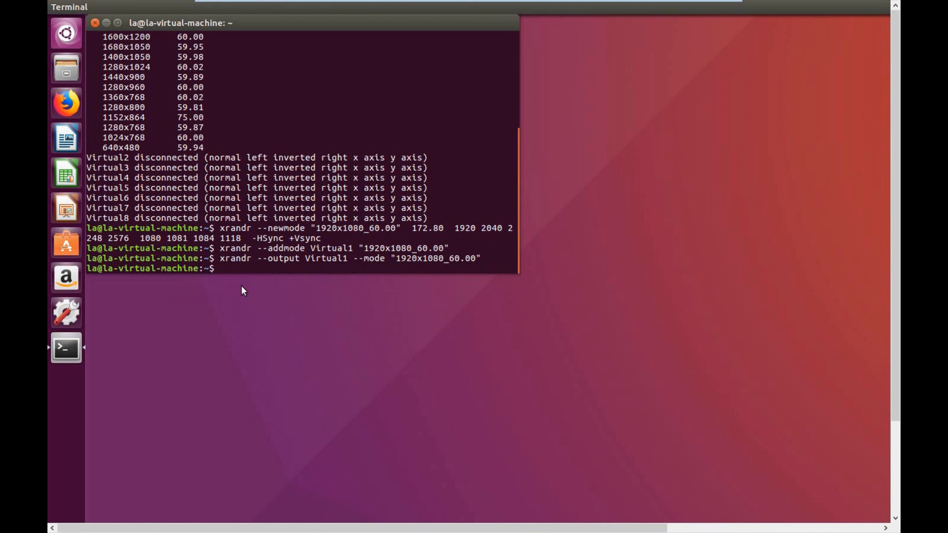
mouse_move(569, 267)
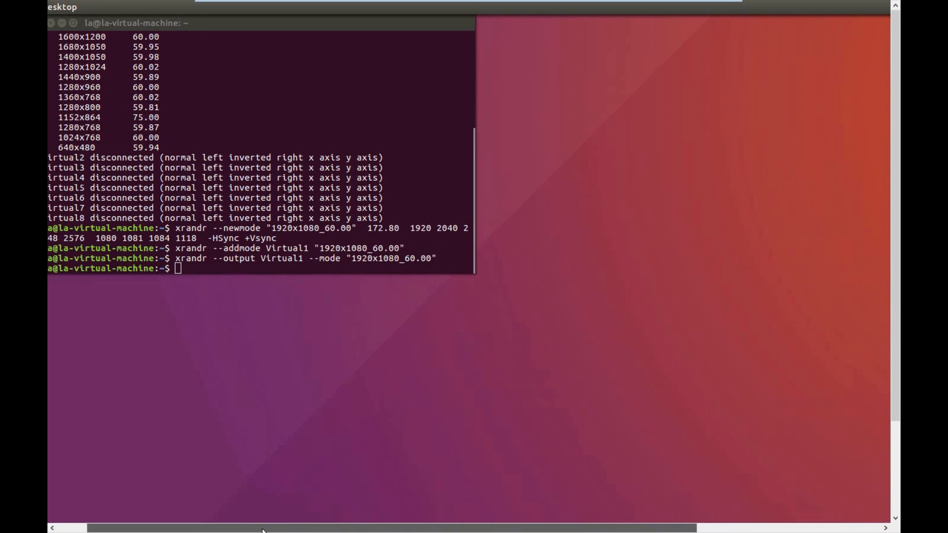
Reach the Displays panel of System Settings and expand its resolution list
left_click(881, 7)
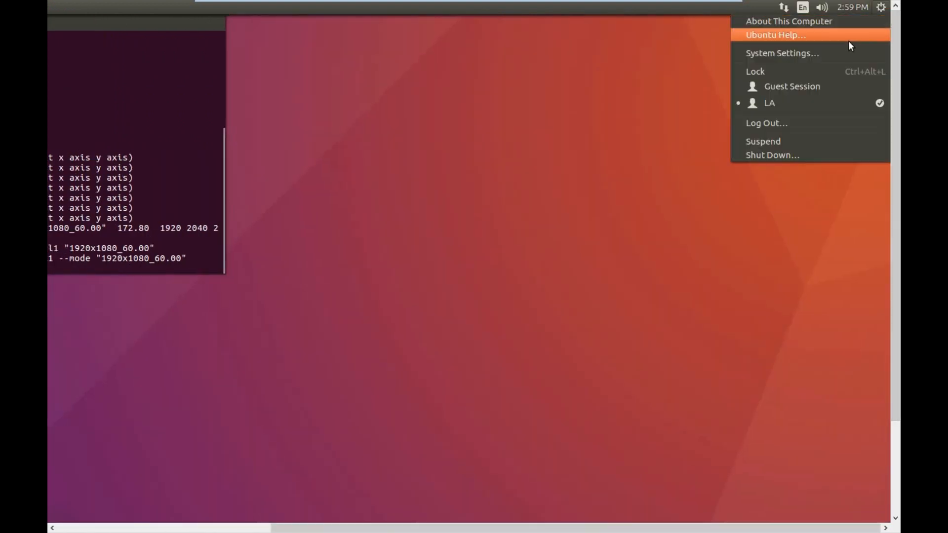
left_click(782, 53)
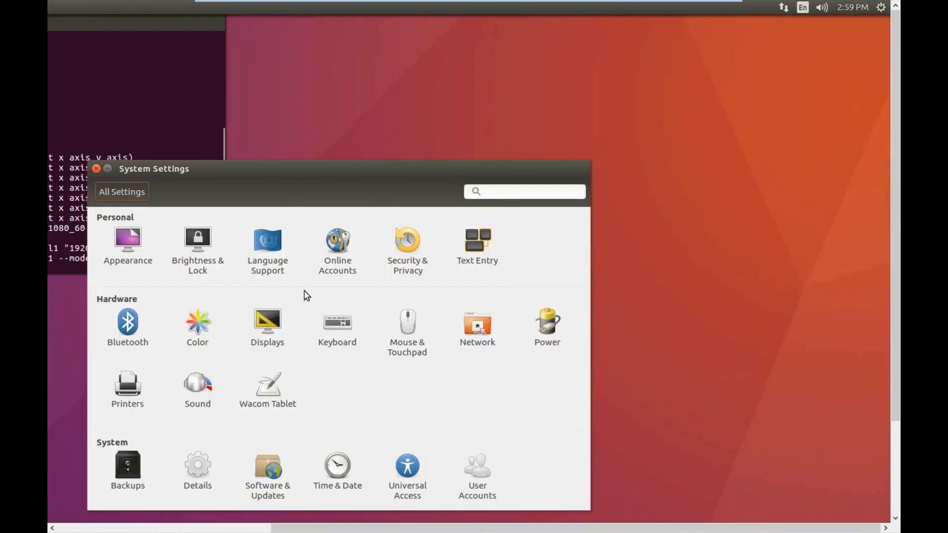
left_click(267, 321)
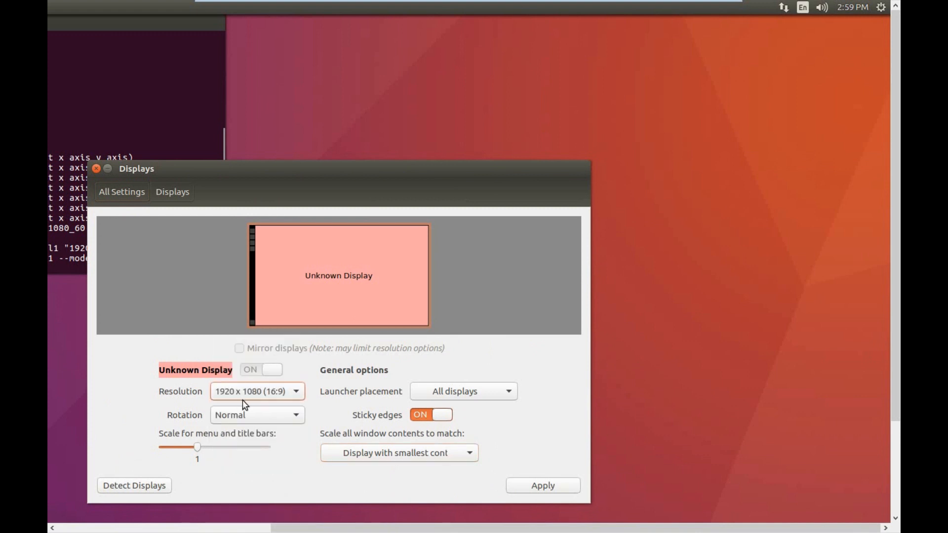
mouse_move(189, 407)
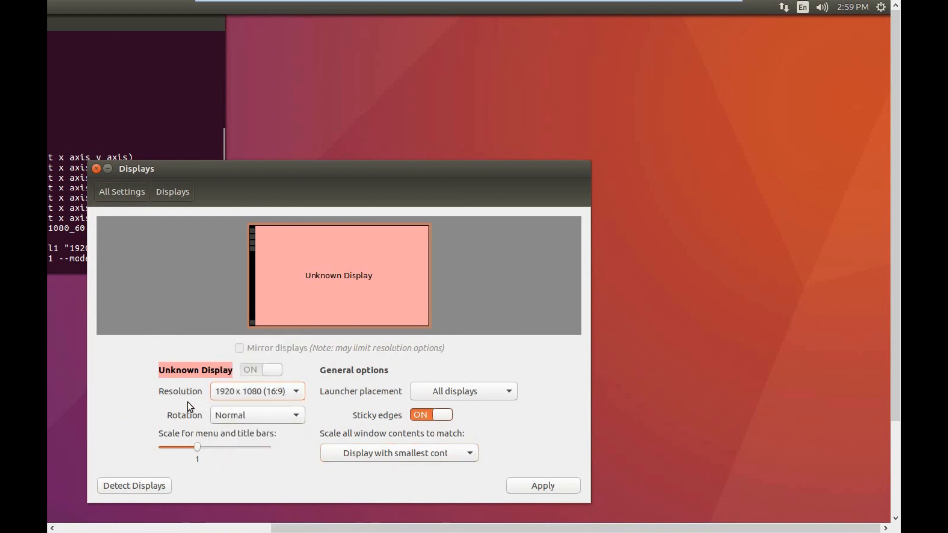
mouse_move(370, 207)
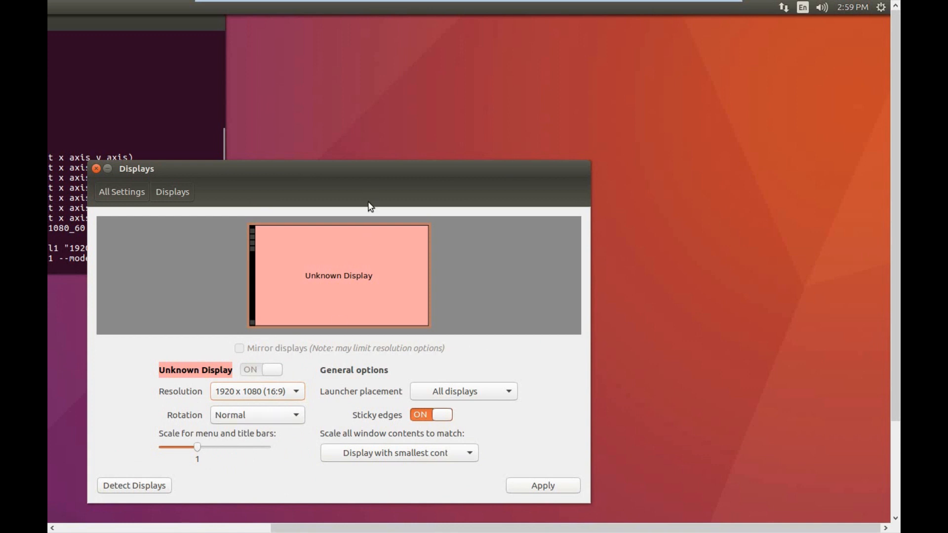
left_click(256, 391)
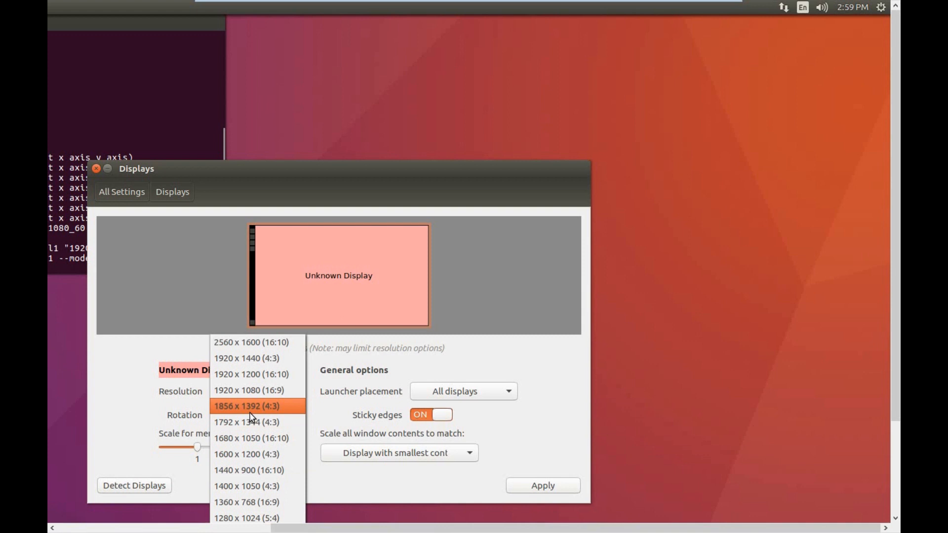
Apply 1440 x 900, then restore the previous display configuration
left_click(248, 470)
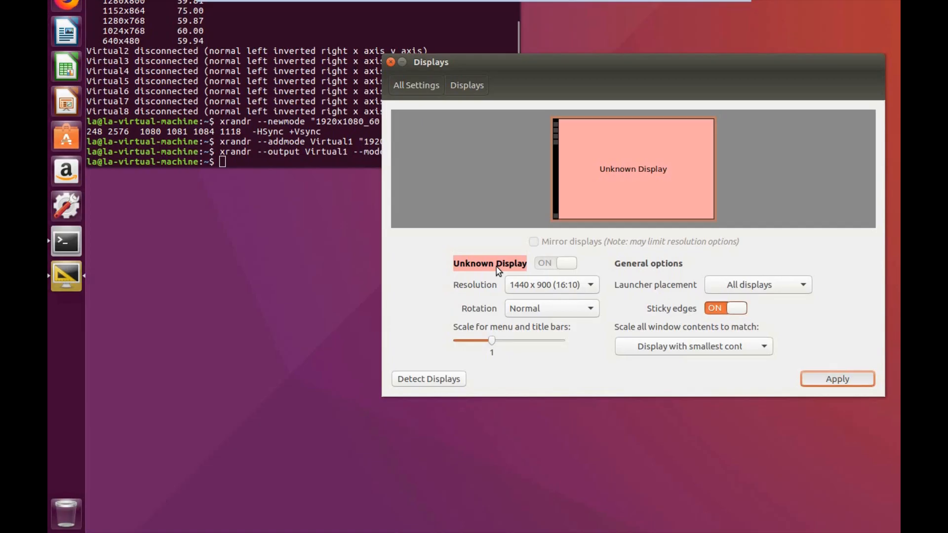
left_click(837, 379)
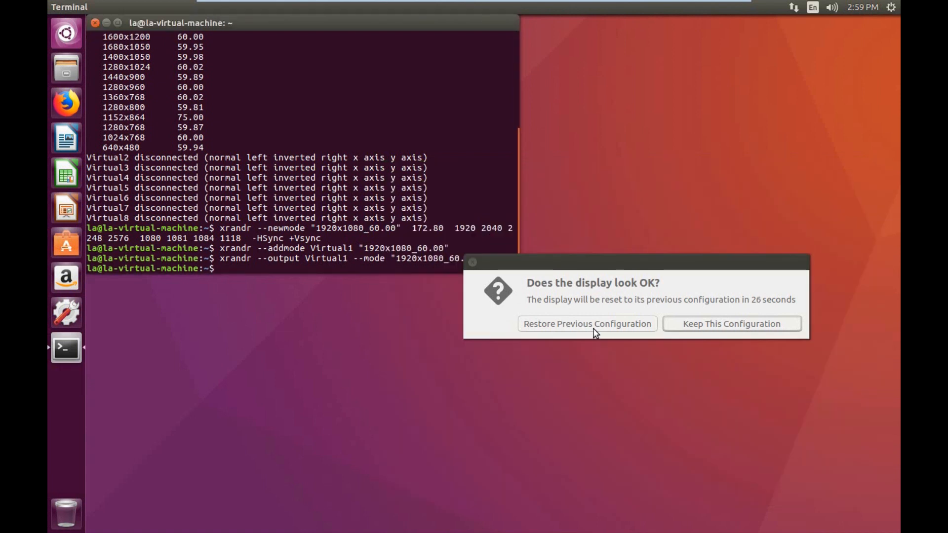
left_click(731, 324)
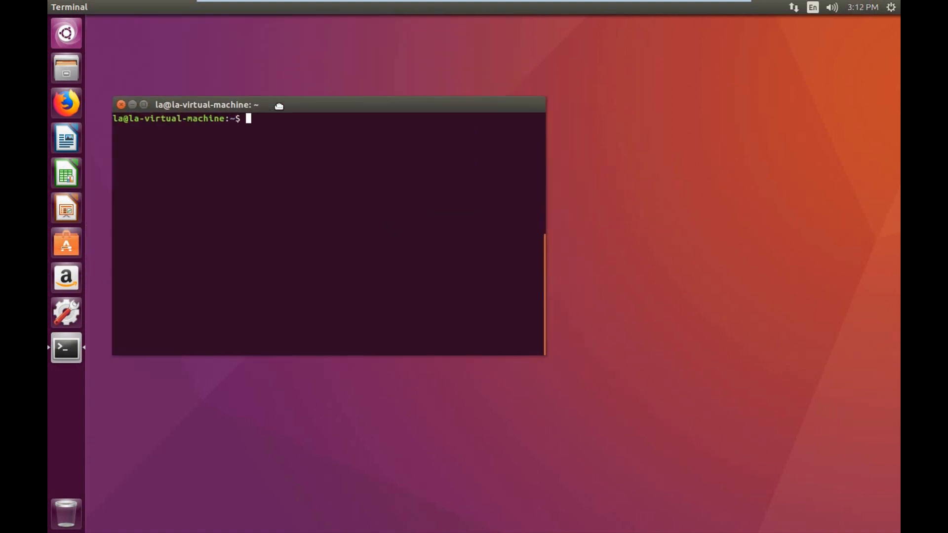
Nudge the fresh terminal window slightly down and to the right
left_click_drag(205, 104, 226, 115)
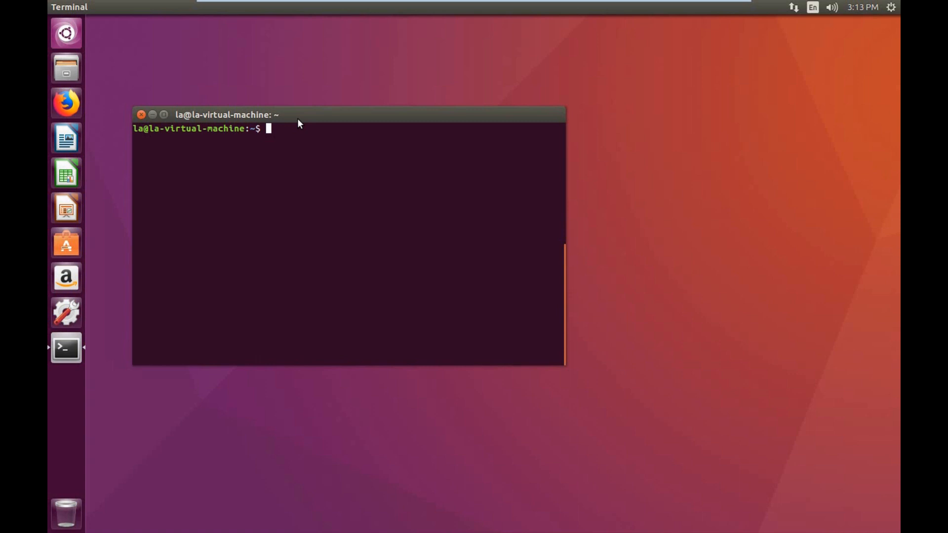
Become root with sudo su and launch gedit on ~/.xprofile
type("sudu")
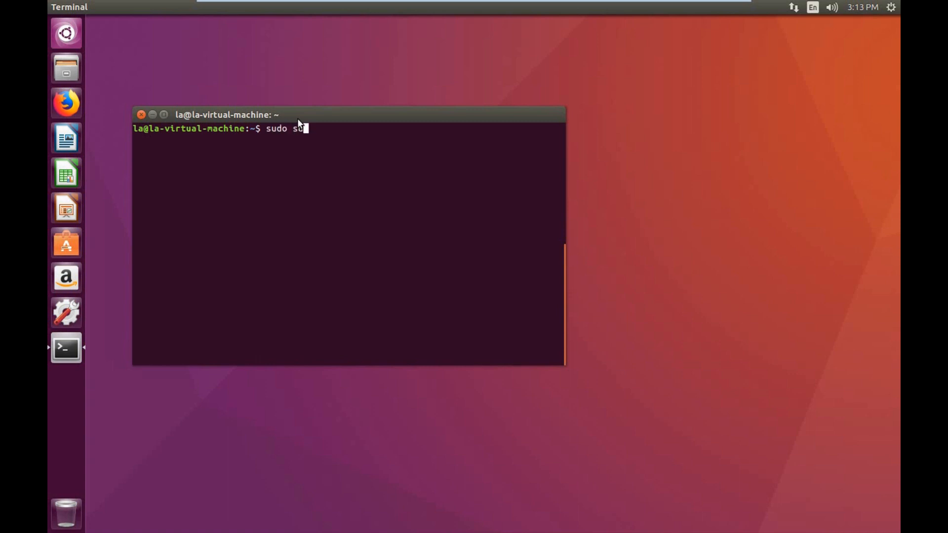
key("Return")
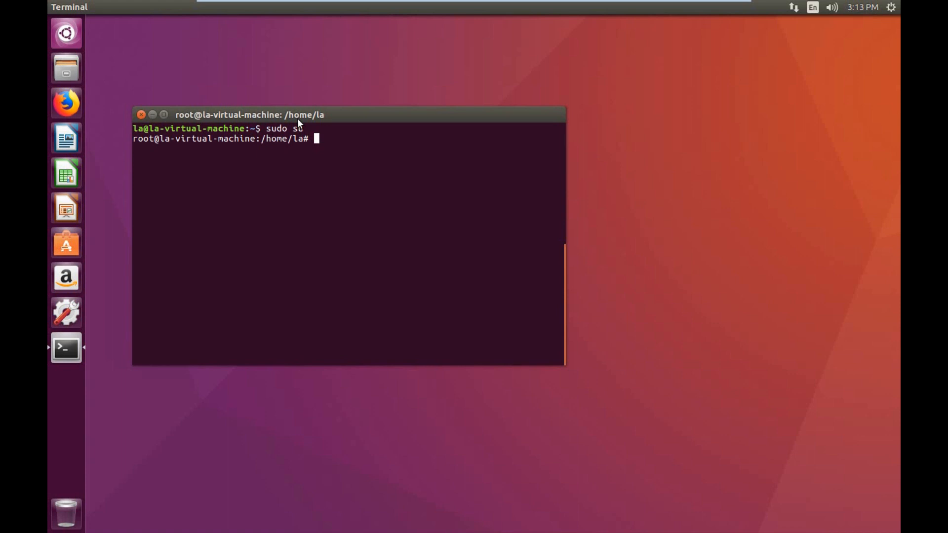
type("gedit")
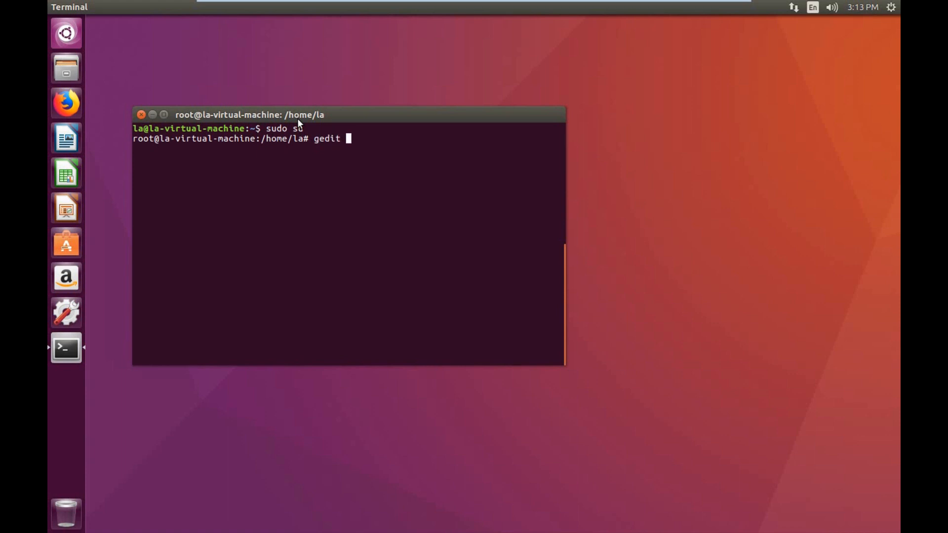
type("~")
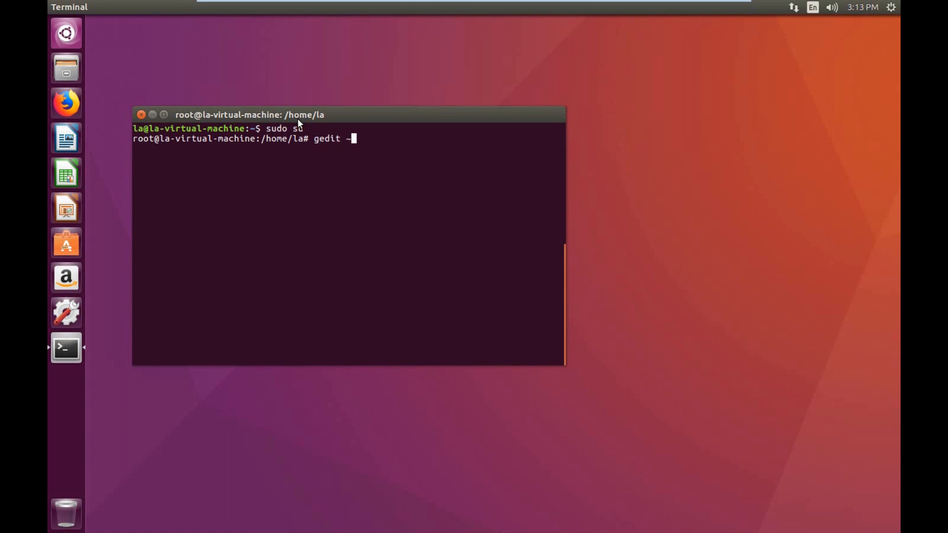
type("/")
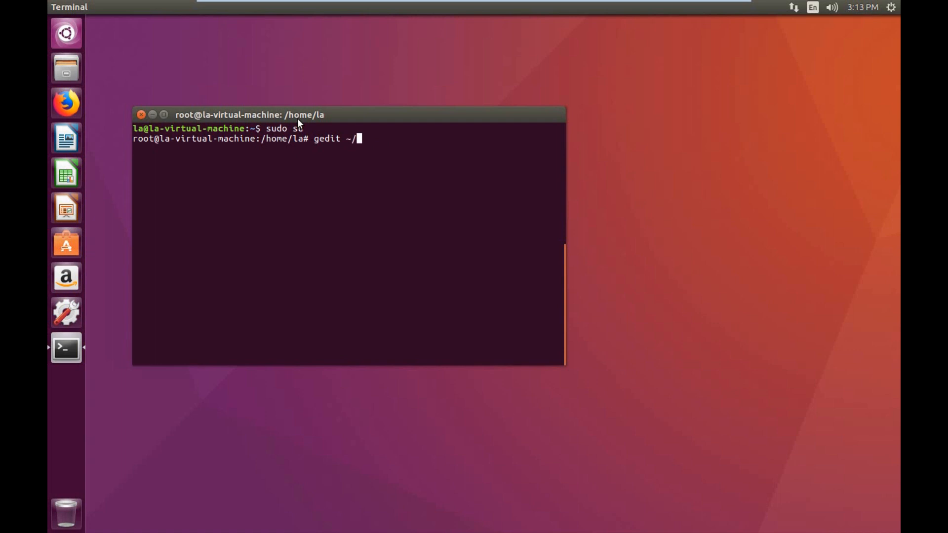
type(".profile")
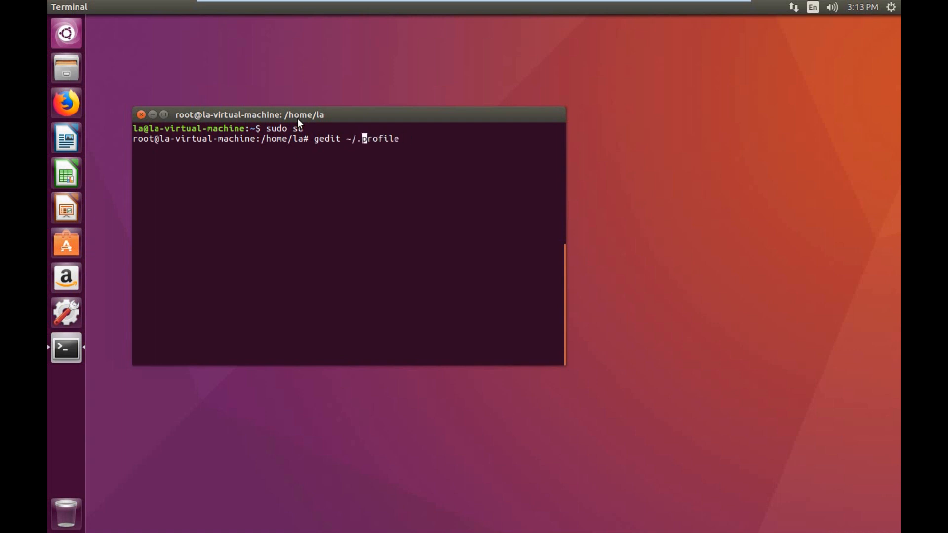
type("x")
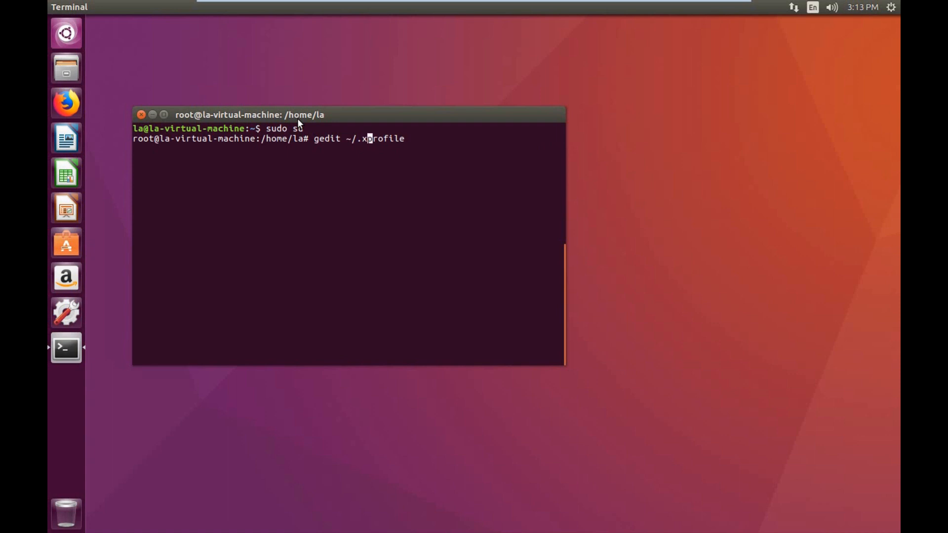
key("Return")
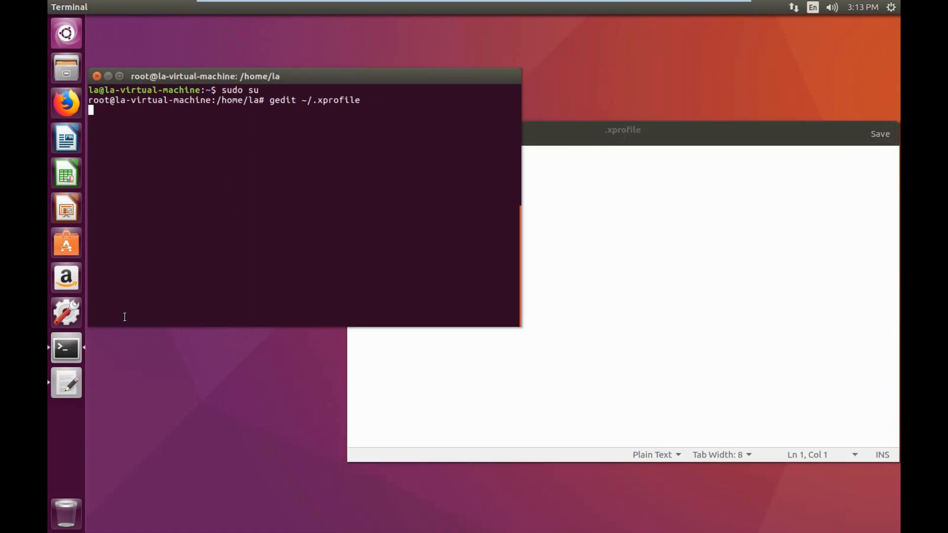
mouse_move(262, 344)
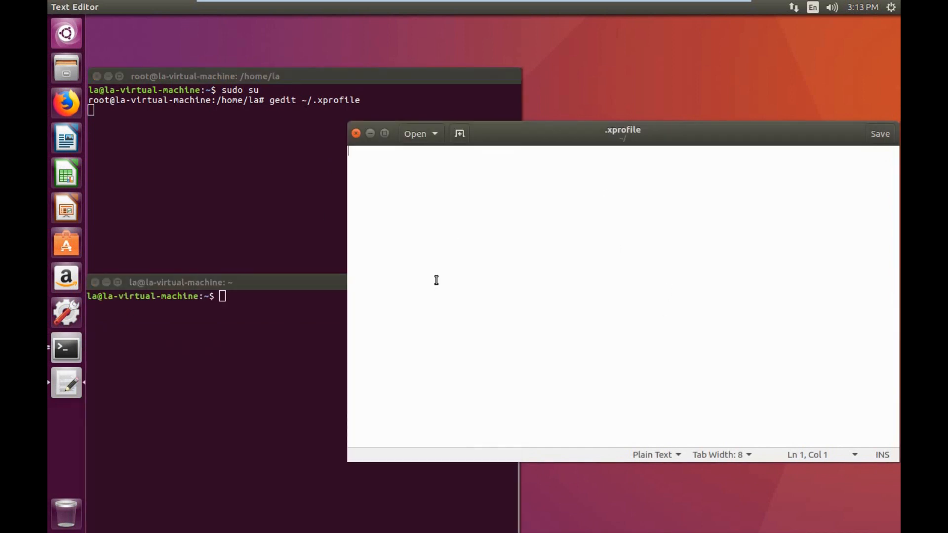
mouse_move(194, 287)
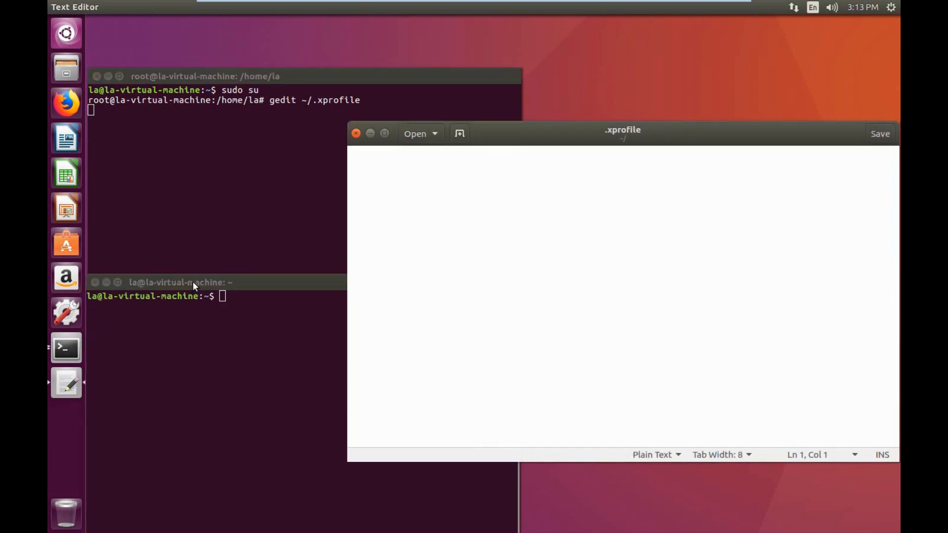
Bring the non-root la@la-virtual-machine terminal to the front
left_click(179, 283)
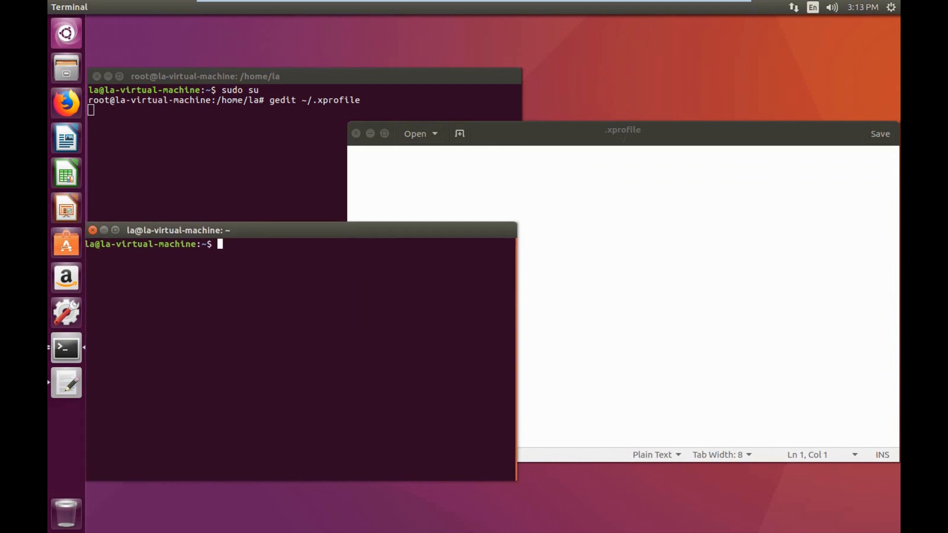
type("clear")
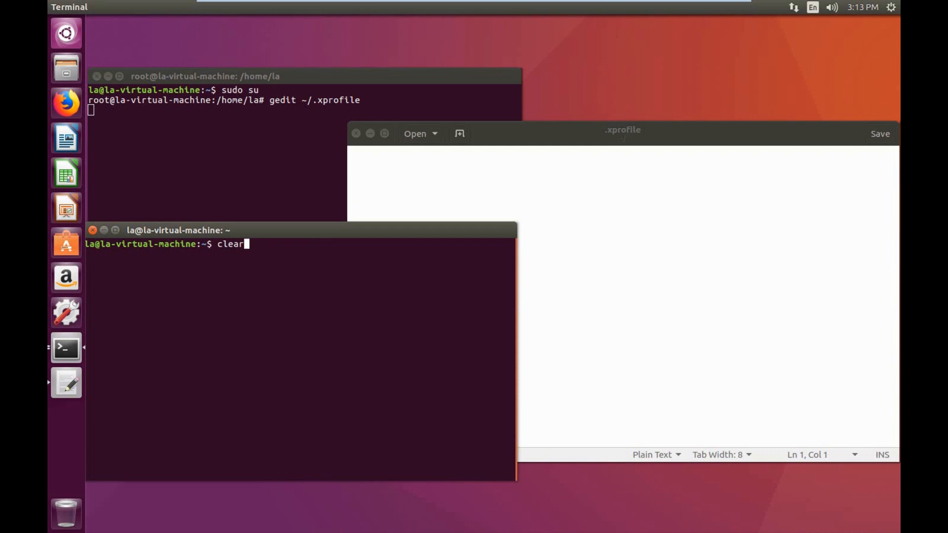
type("xrandr")
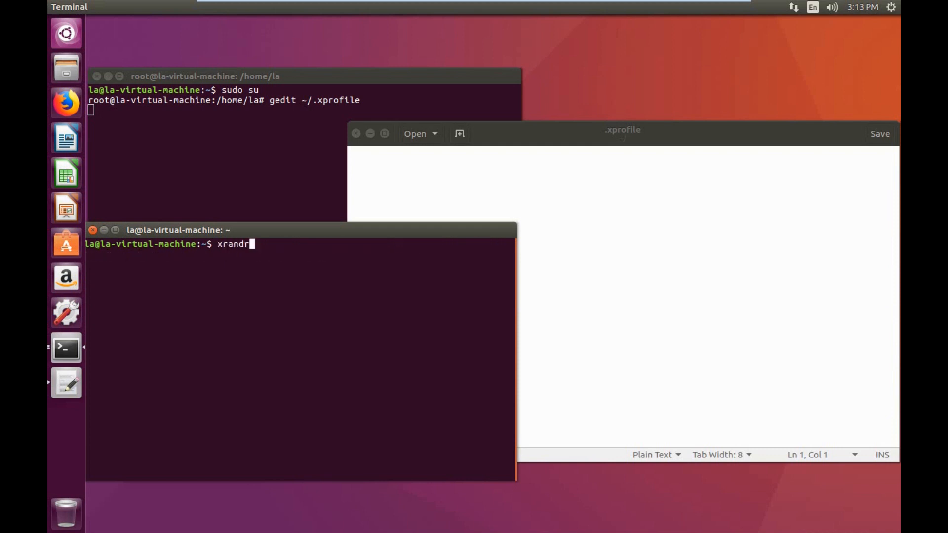
type("gtf 1920 1080 60")
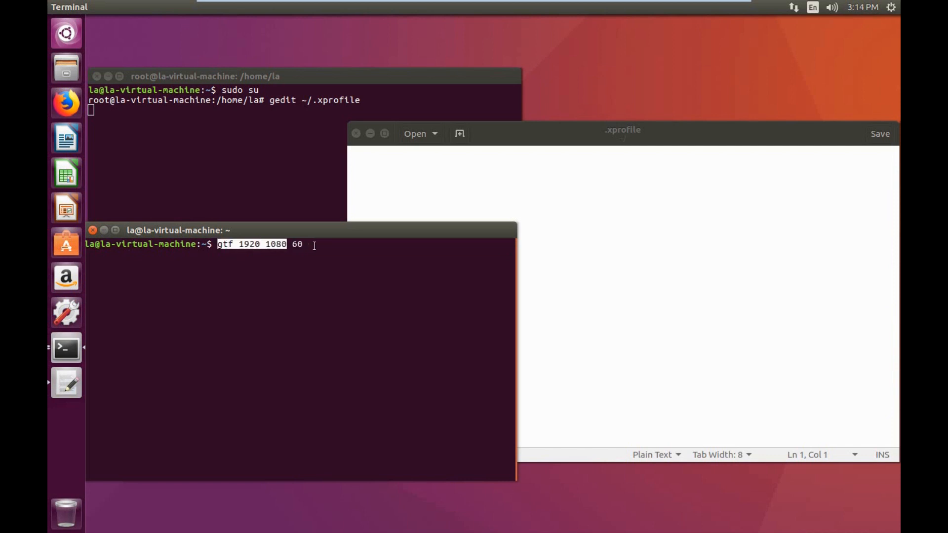
right_click(302, 248)
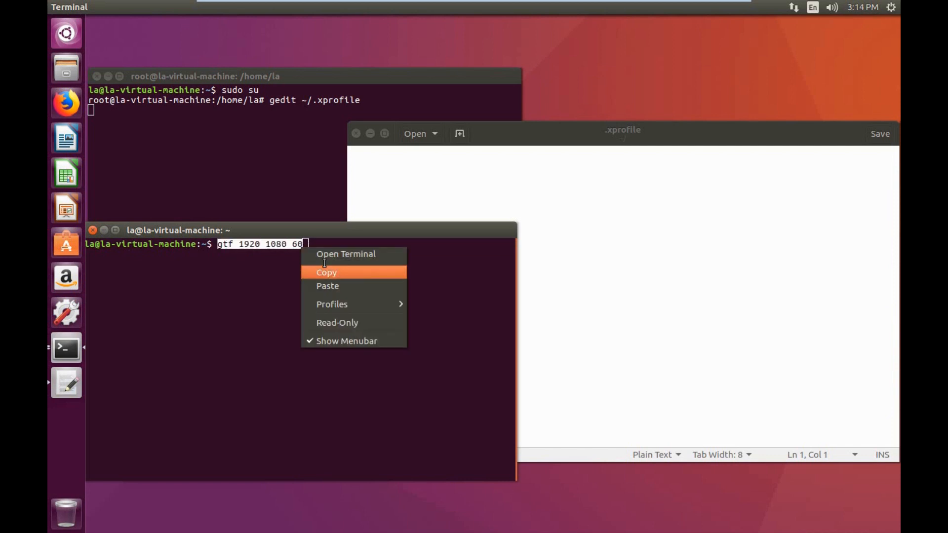
left_click(327, 286)
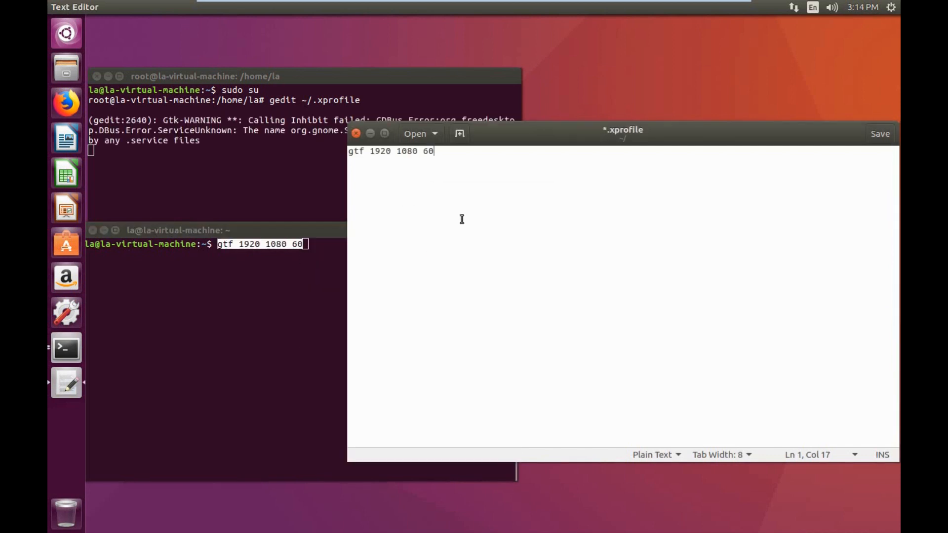
mouse_move(452, 165)
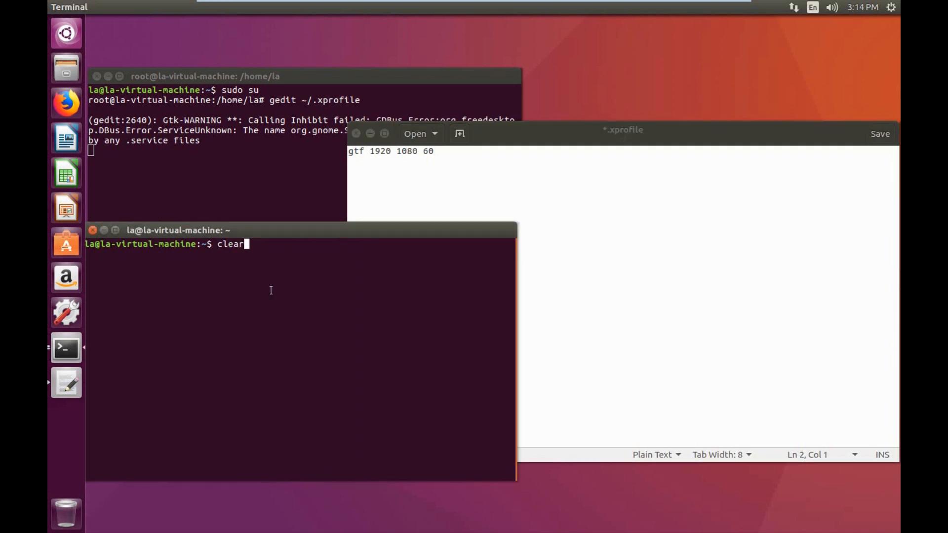
Paste the xrandr --newmode "1920x1080_60.00" line into .xprofile and prepare the --addmode Virtual1 line
type("xrandr")
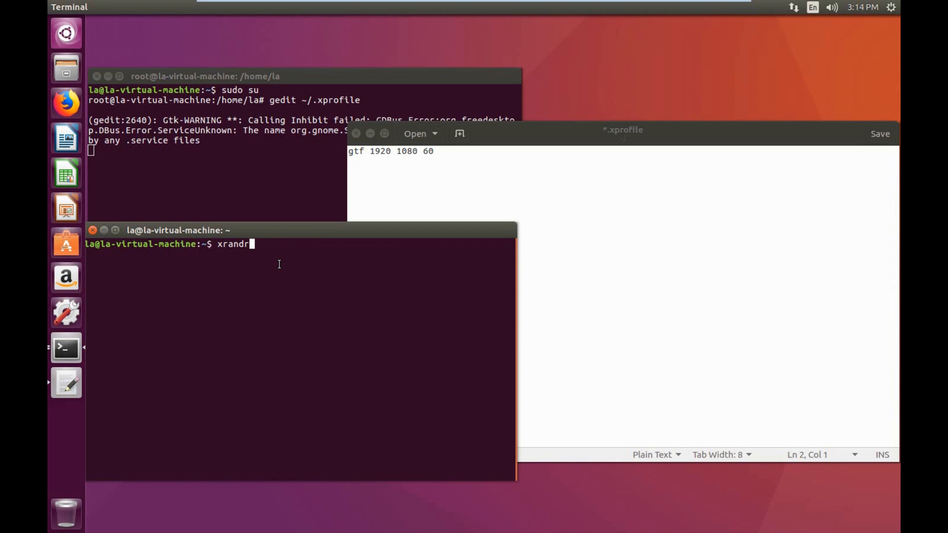
type("--newmode \"1920x1080_60.00\"  172.80  1920 2040 2248 2576  1080 1081 1084 1118  -HSync +Vsync")
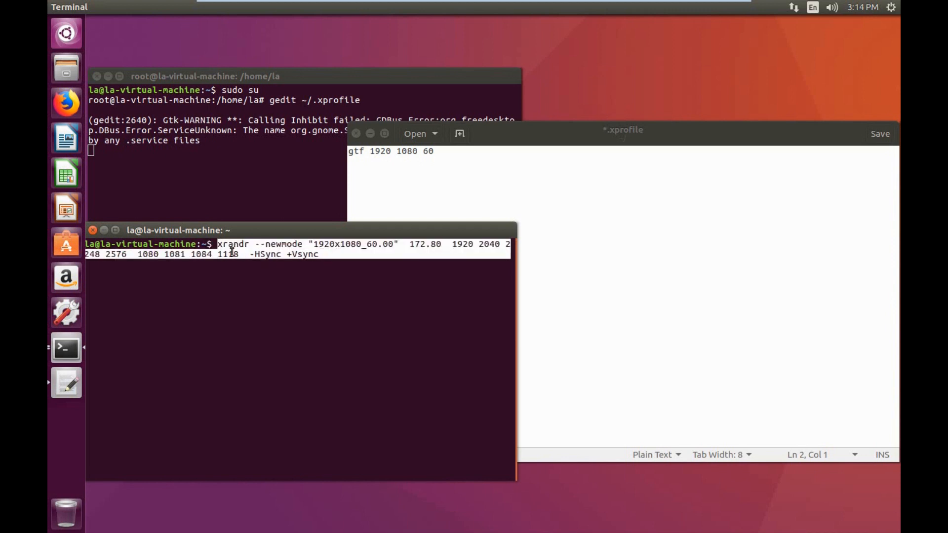
key("ctrl+c")
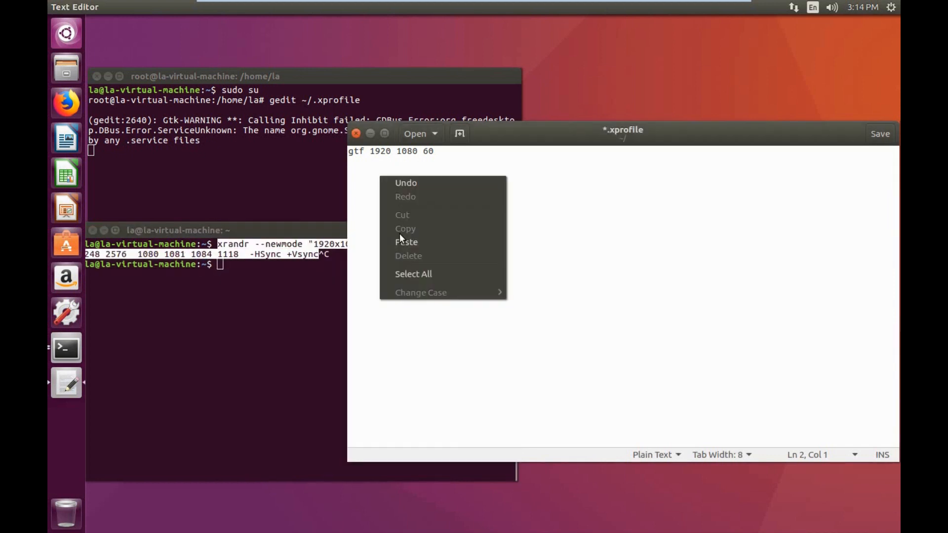
left_click(407, 242)
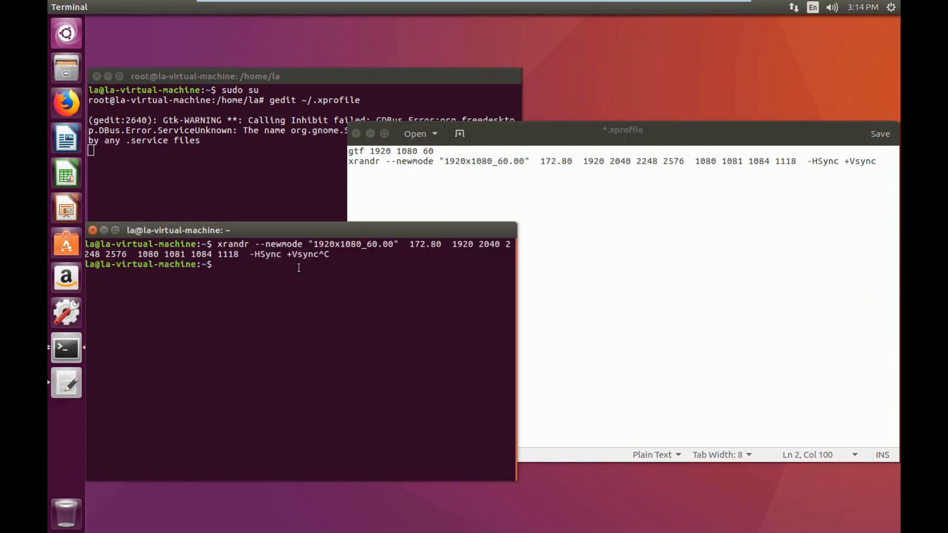
type("sudo su")
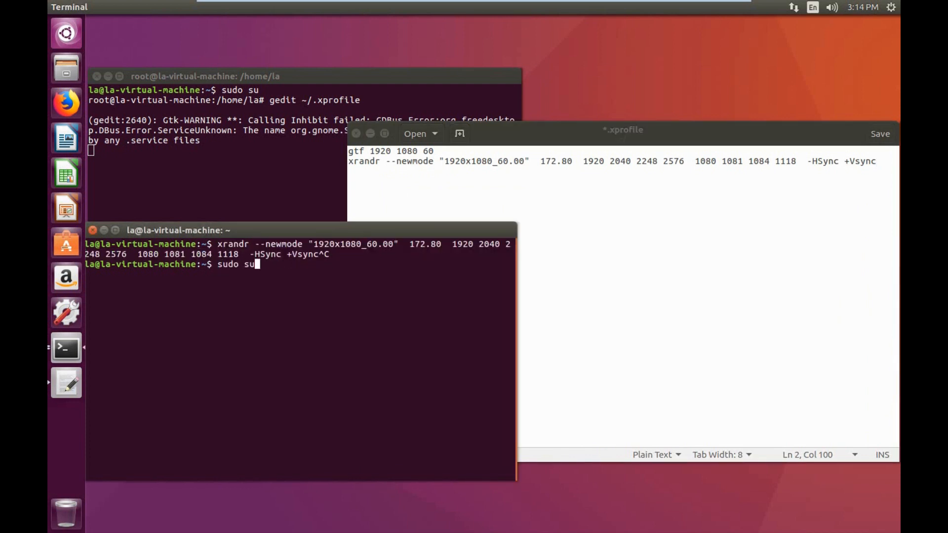
type("xrandr --addmode Virtual1 \"1920x1080_60.00\"")
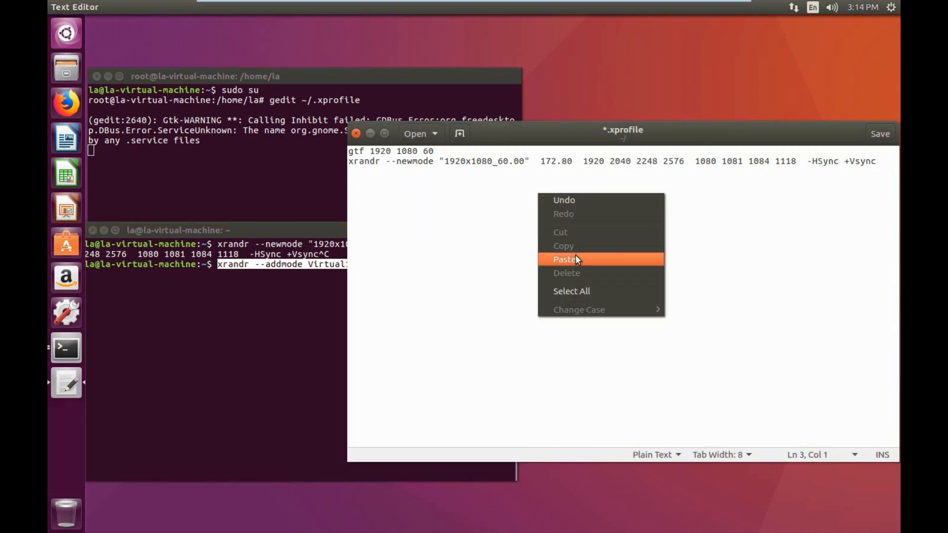
Add the xrandr --addmode Virtual1 and --output Virtual1 --mode "1920x1080_60.00" lines to .xprofile
left_click(565, 259)
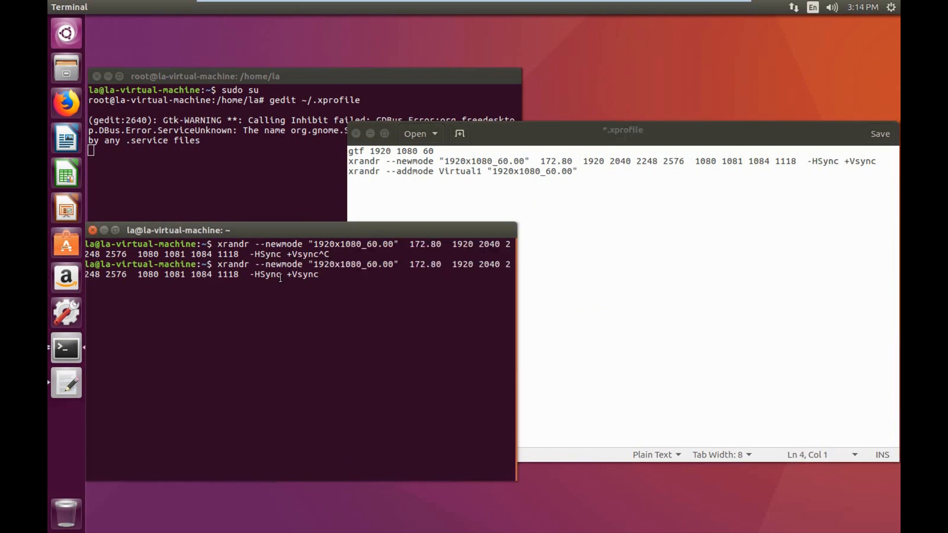
type("xrandr --output Virtual1 --mode \"1920x1080_60.00\"")
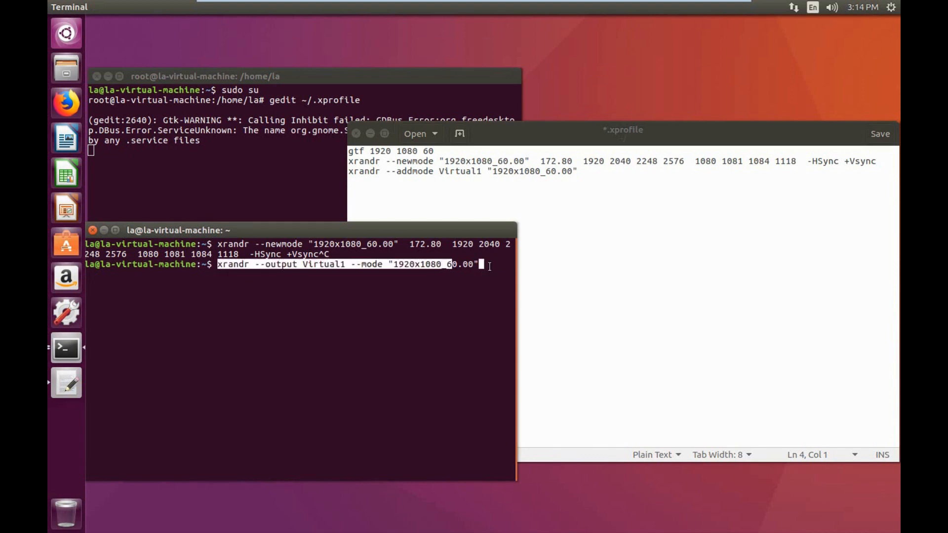
right_click(471, 269)
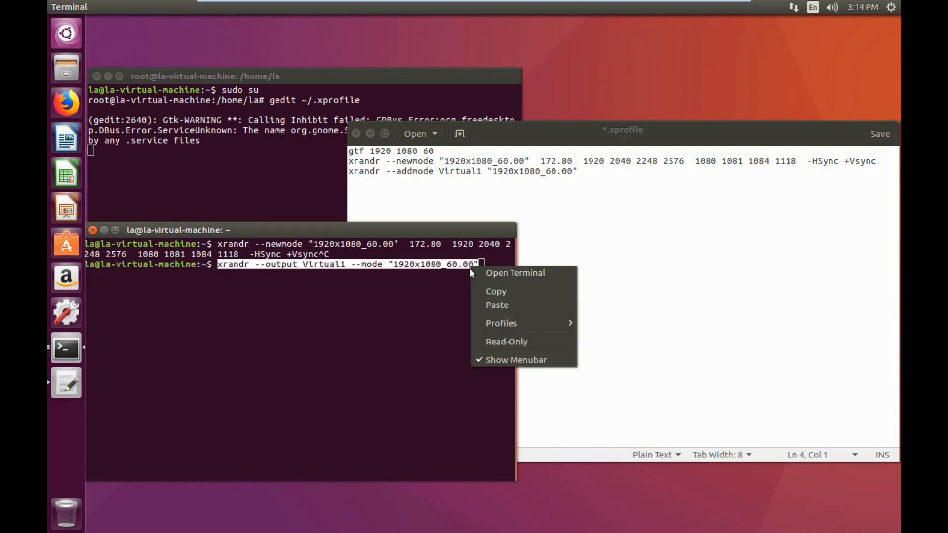
left_click(464, 202)
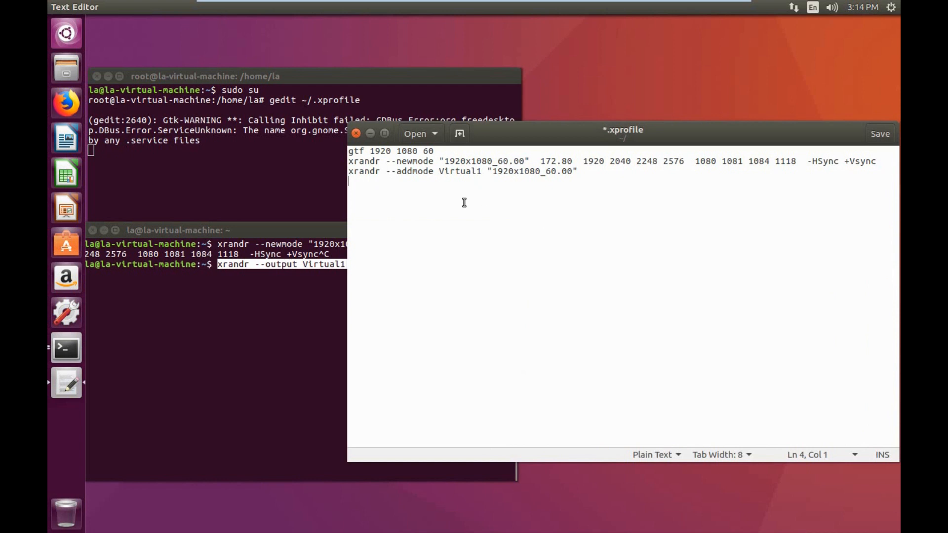
type("xrandr --output Virtual1 --mode \"1920x1080_60.00\"")
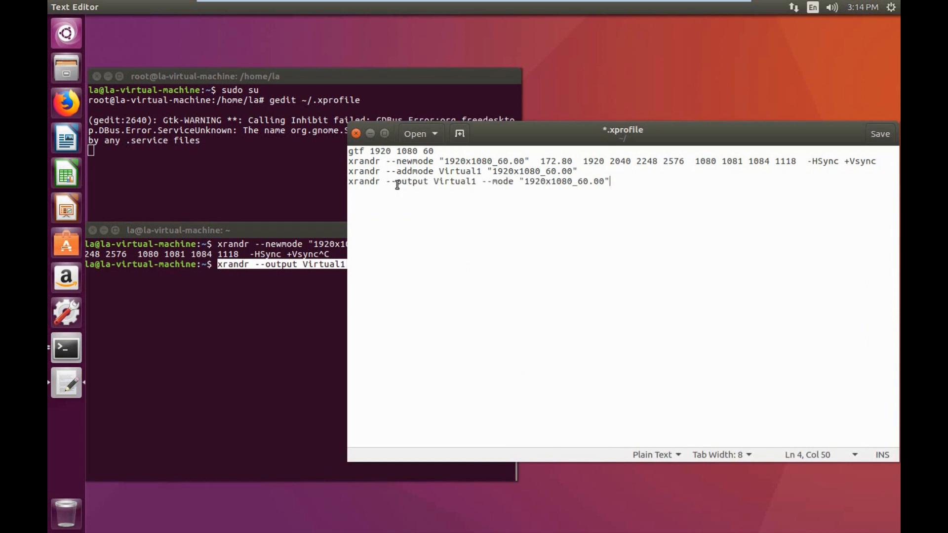
Review all four lines and save .xprofile
key("ctrl+a")
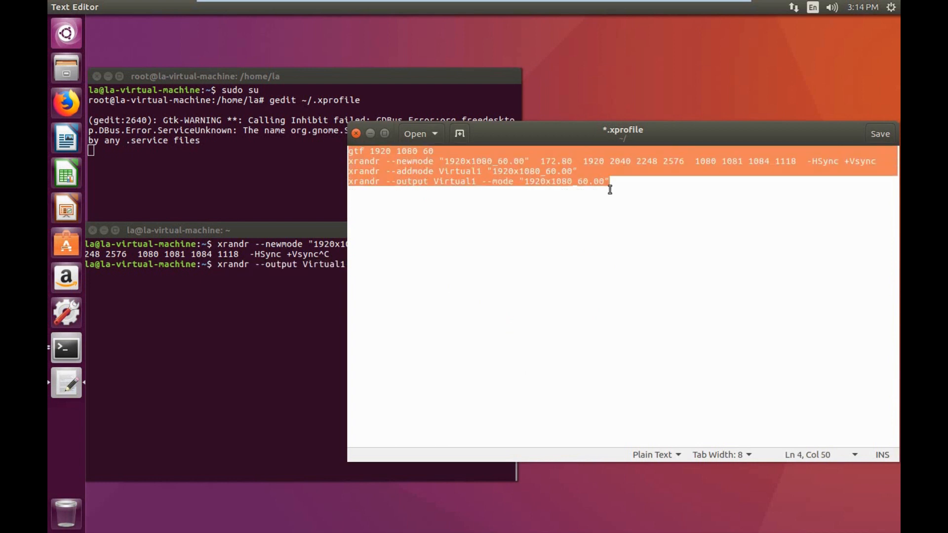
mouse_move(505, 203)
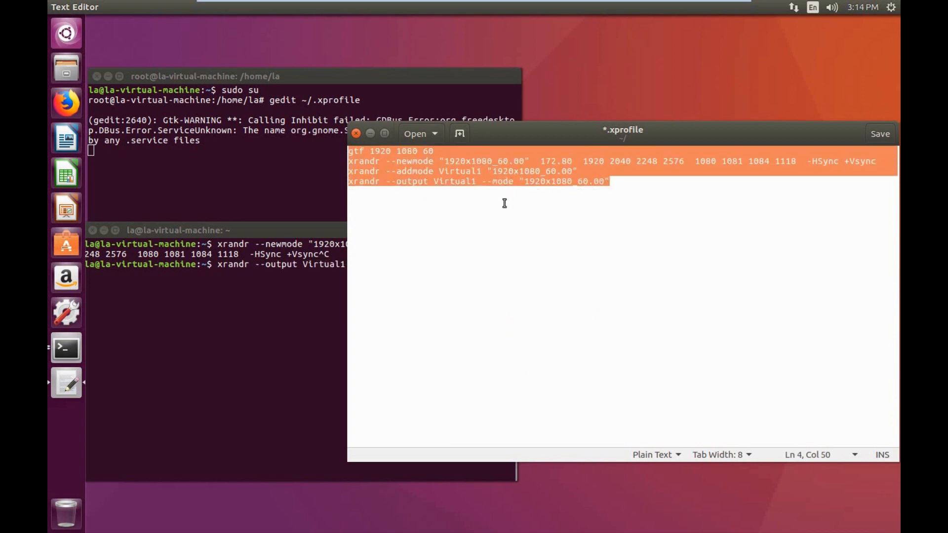
left_click(517, 200)
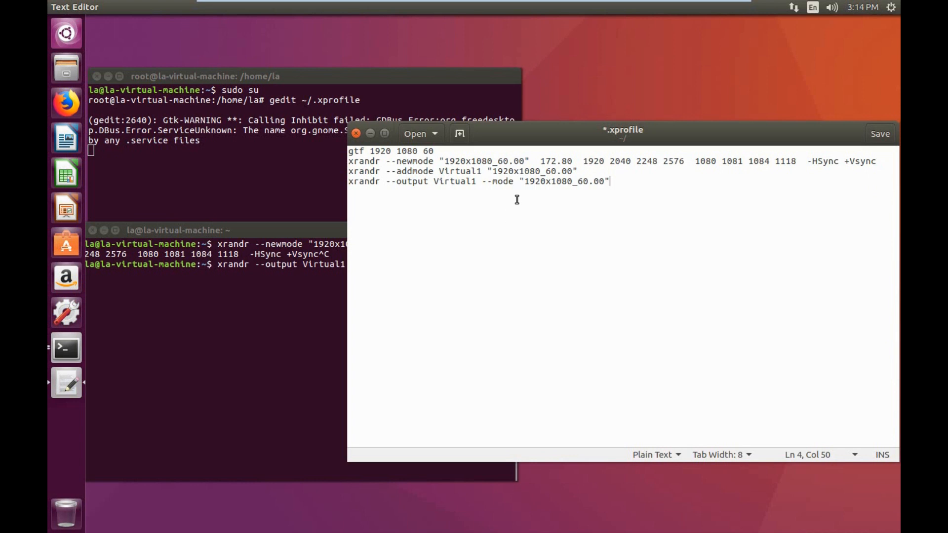
left_click(879, 134)
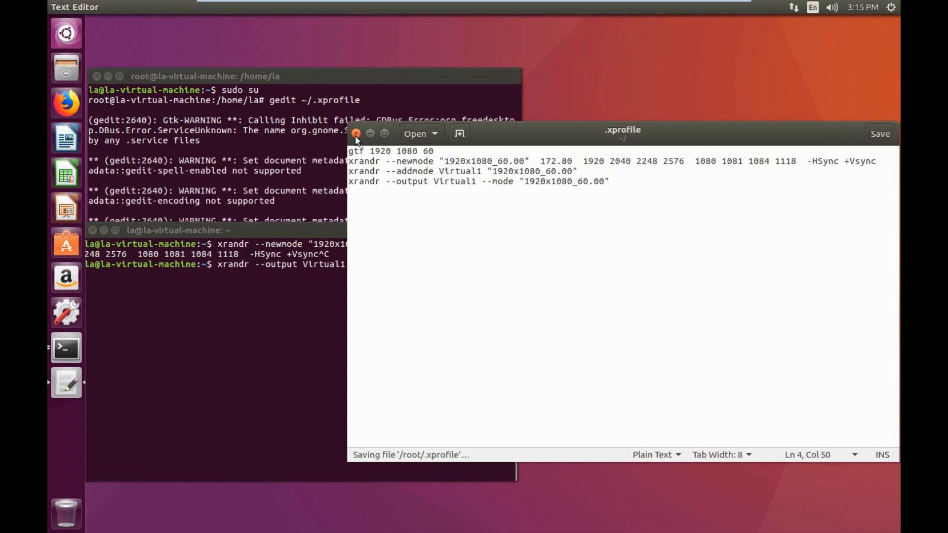
Close the gedit window after saving .xprofile, returning to the terminal
left_click(357, 134)
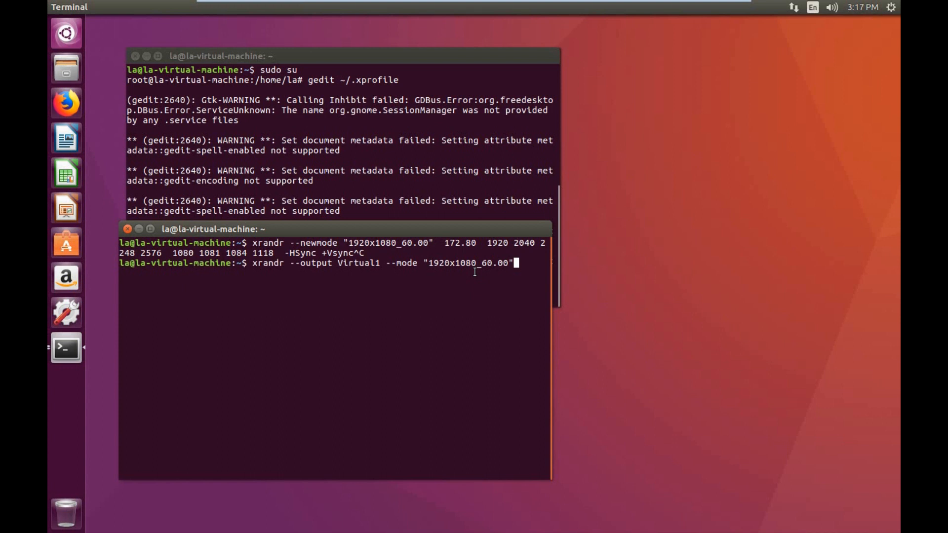
mouse_move(474, 267)
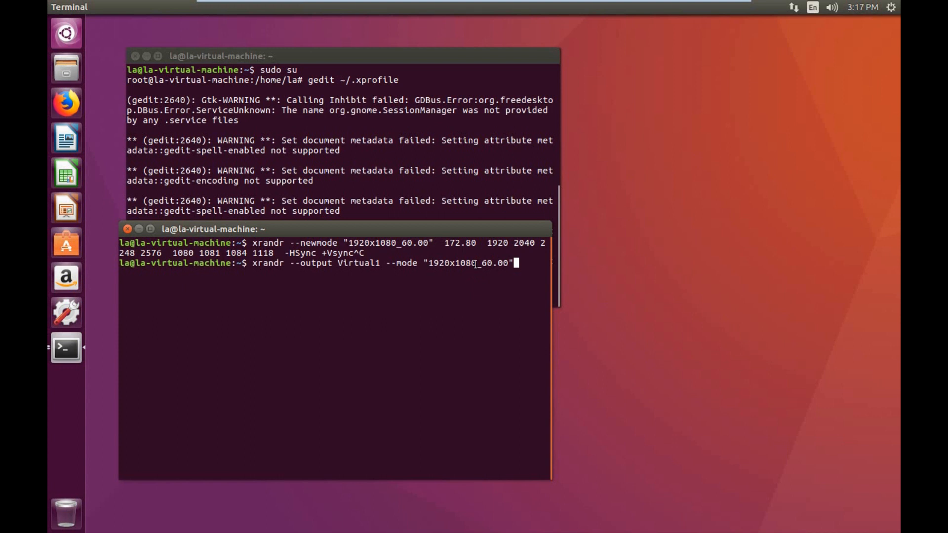